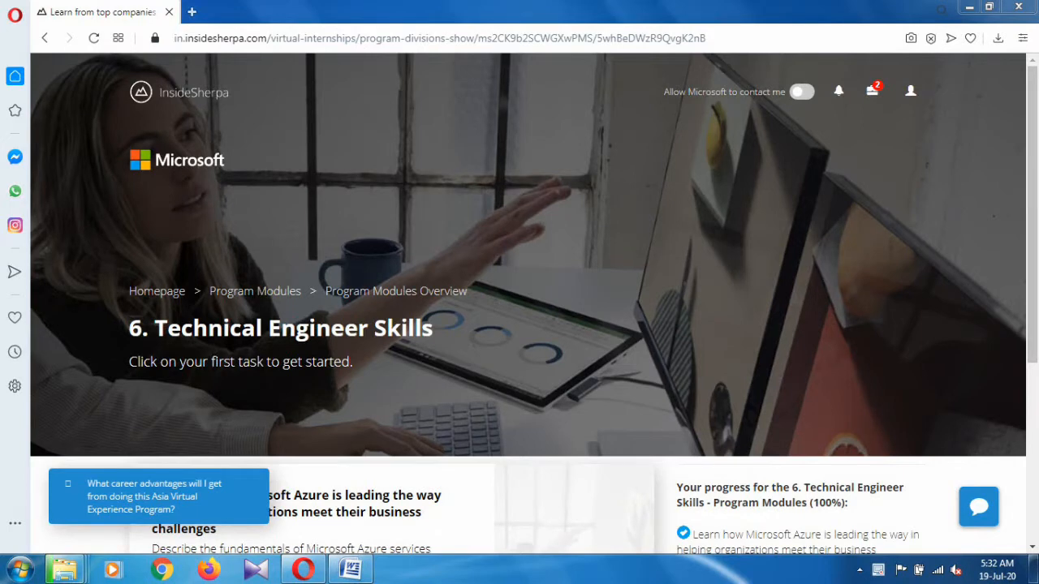
- Scroll the modules overview down to the Task 1 card on Microsoft Azure
scroll("down", 3)
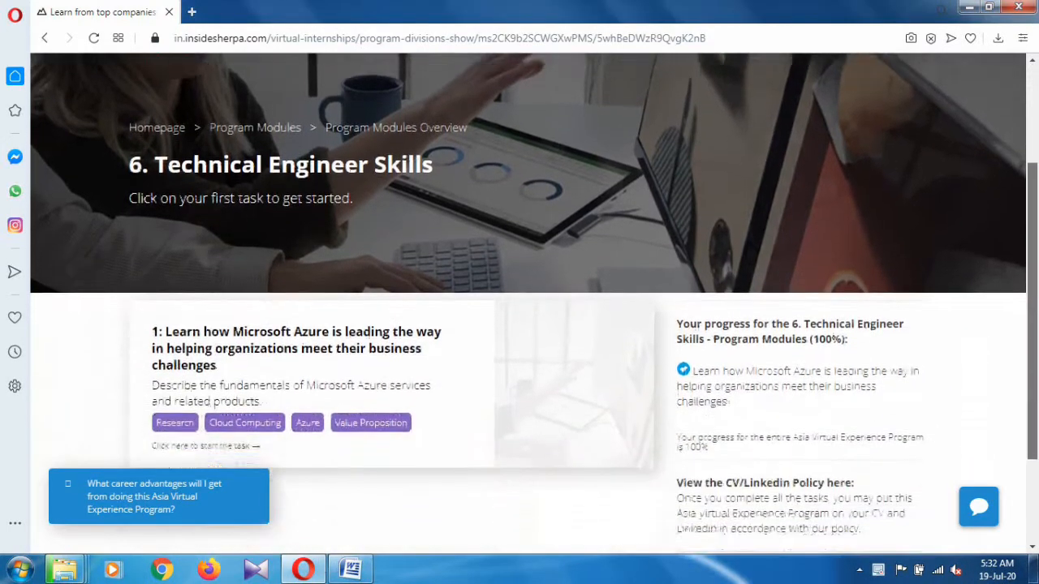
scroll("down", 3)
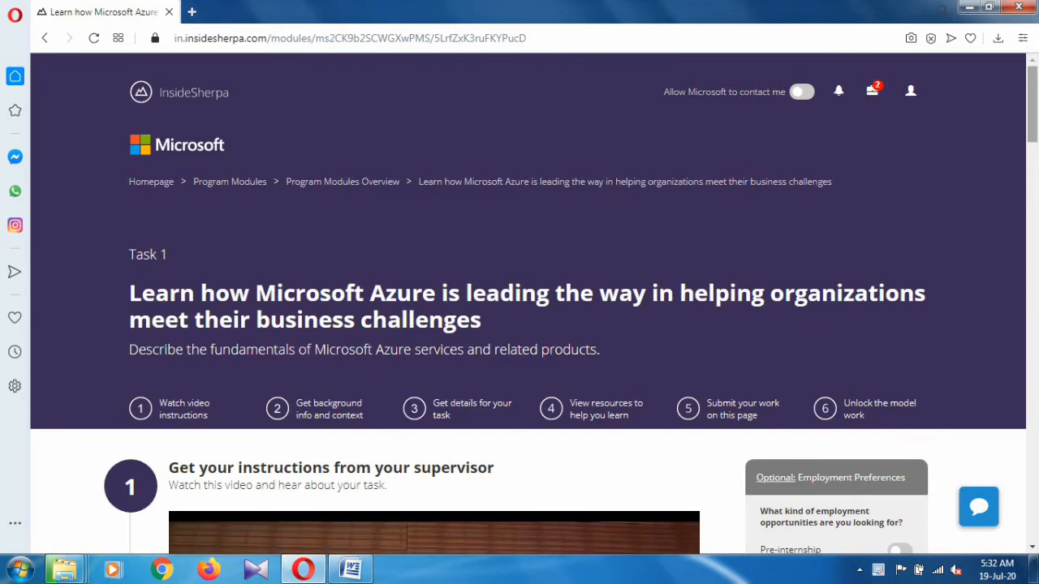
scroll("down", 3)
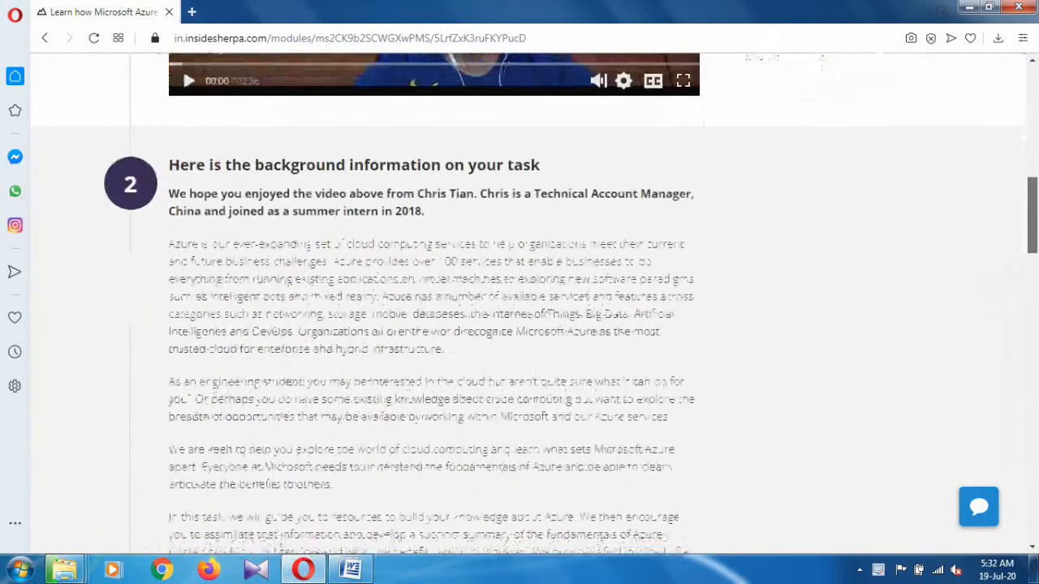
scroll("down", 3)
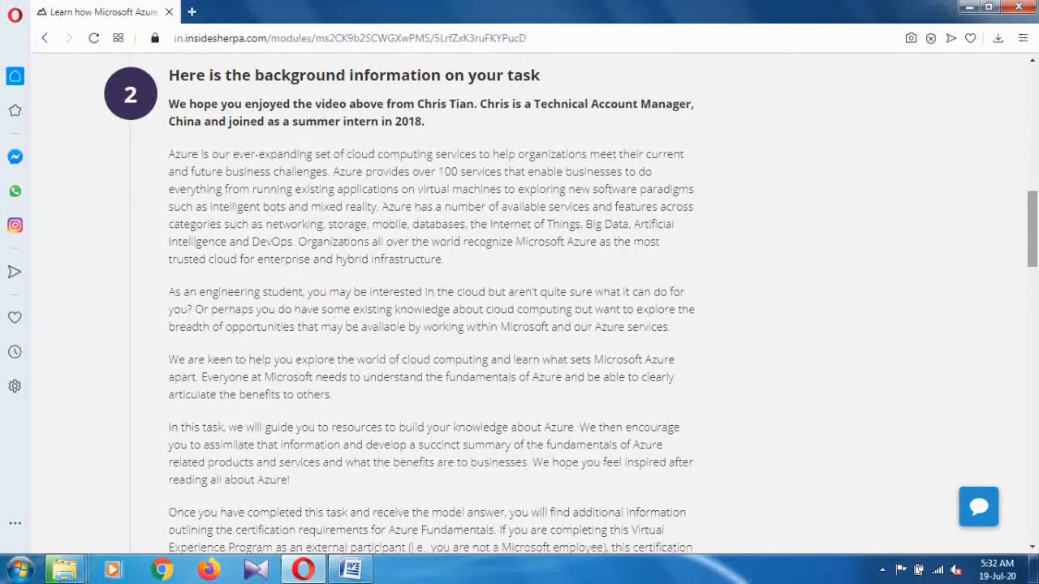
scroll("down", 3)
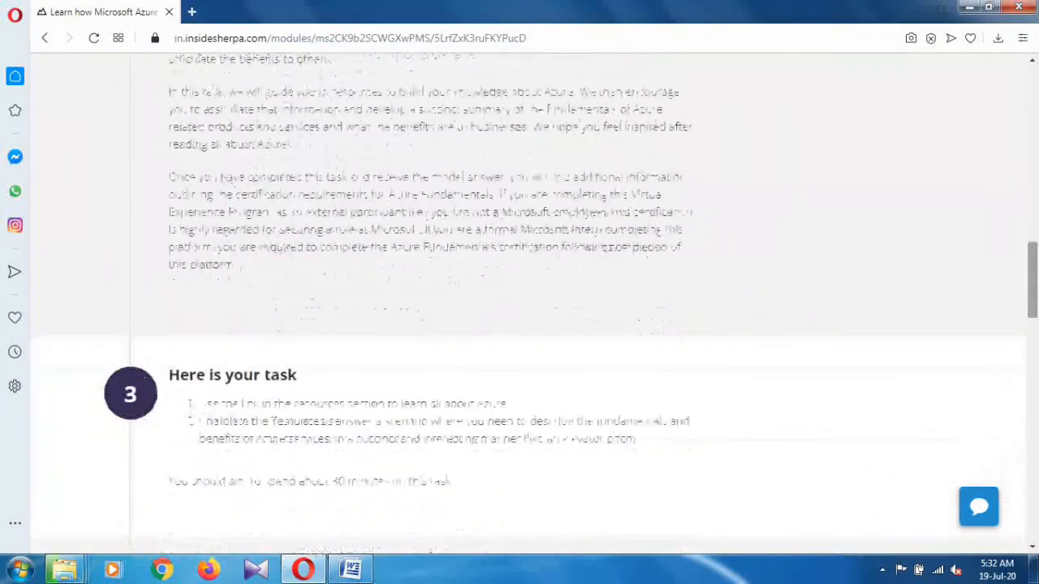
scroll("down", 3)
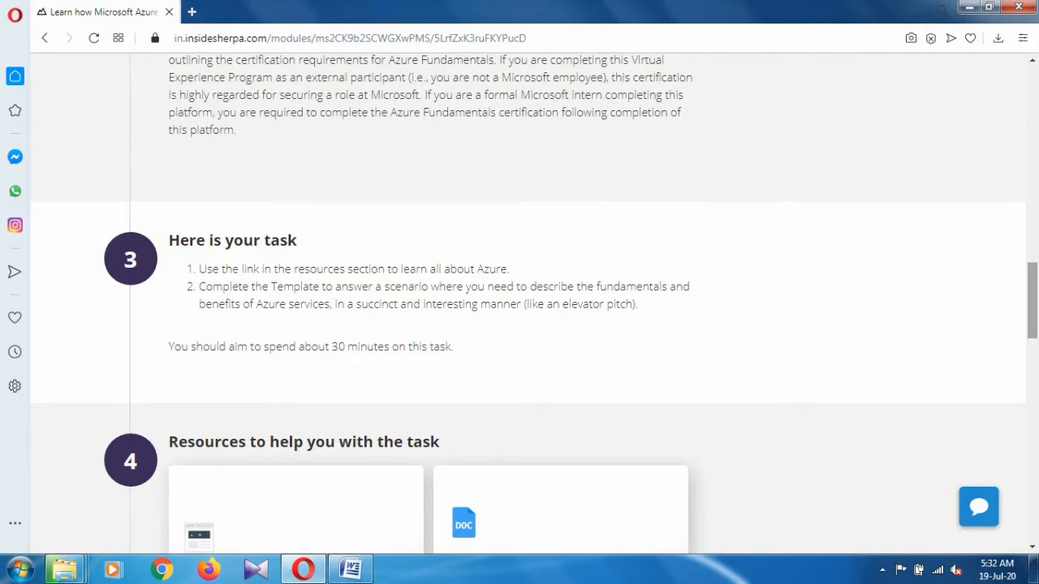
scroll("down", 3)
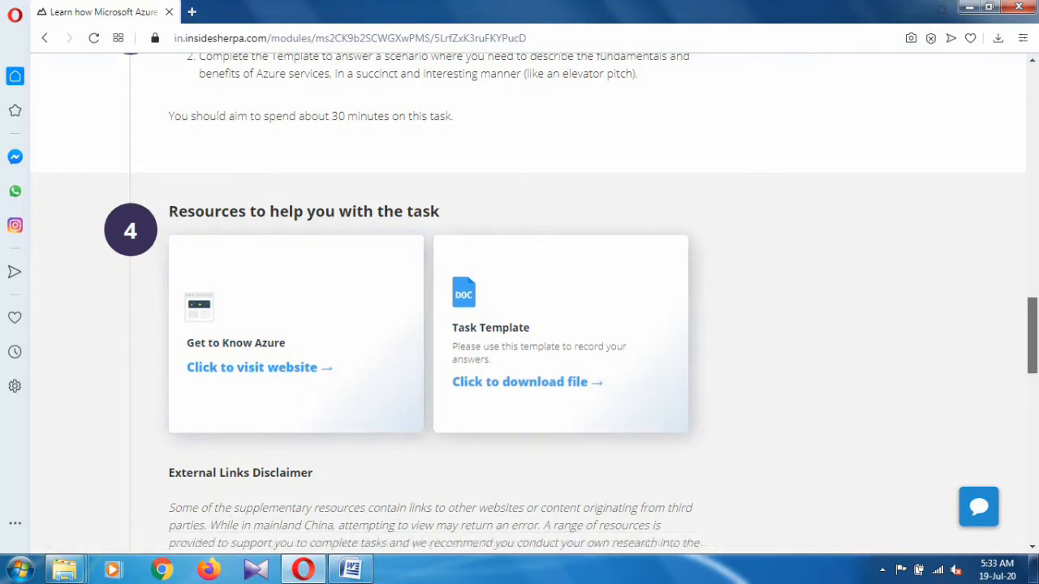
- Locate the Task Template download link on the Task 1 resources
scroll("down", 3)
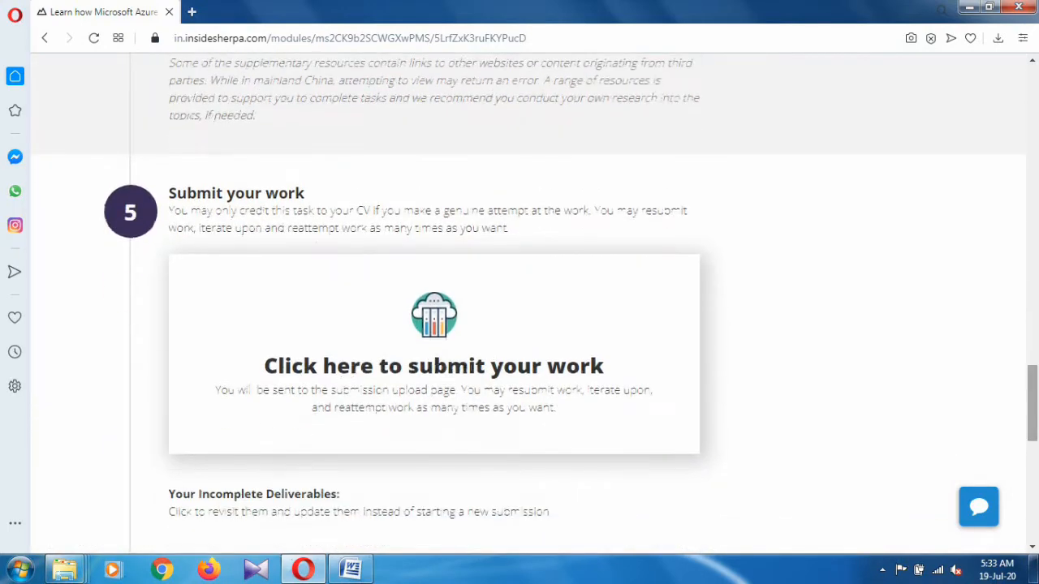
scroll("up", 3)
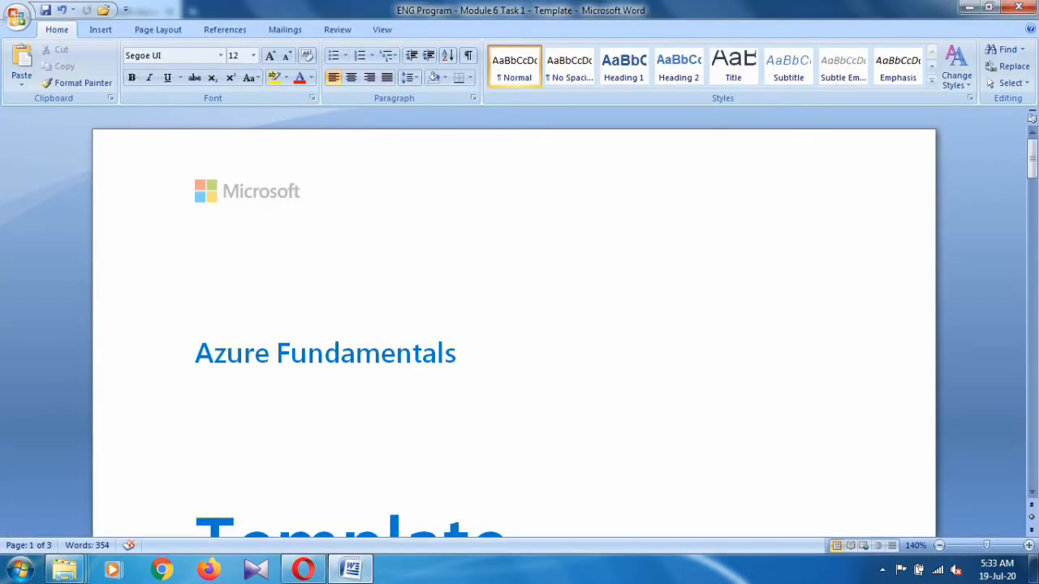
scroll("down", 3)
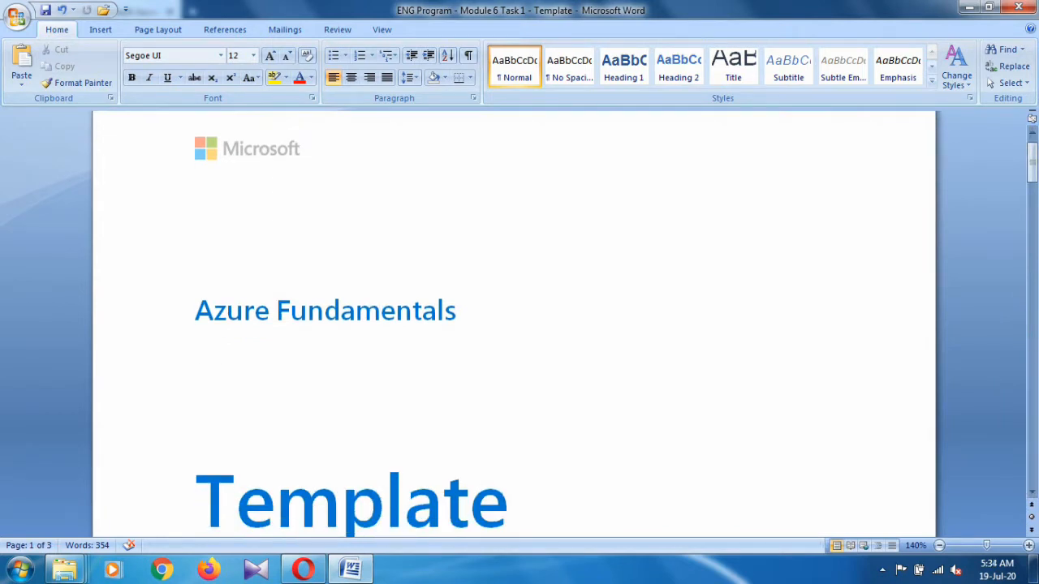
scroll("down", 3)
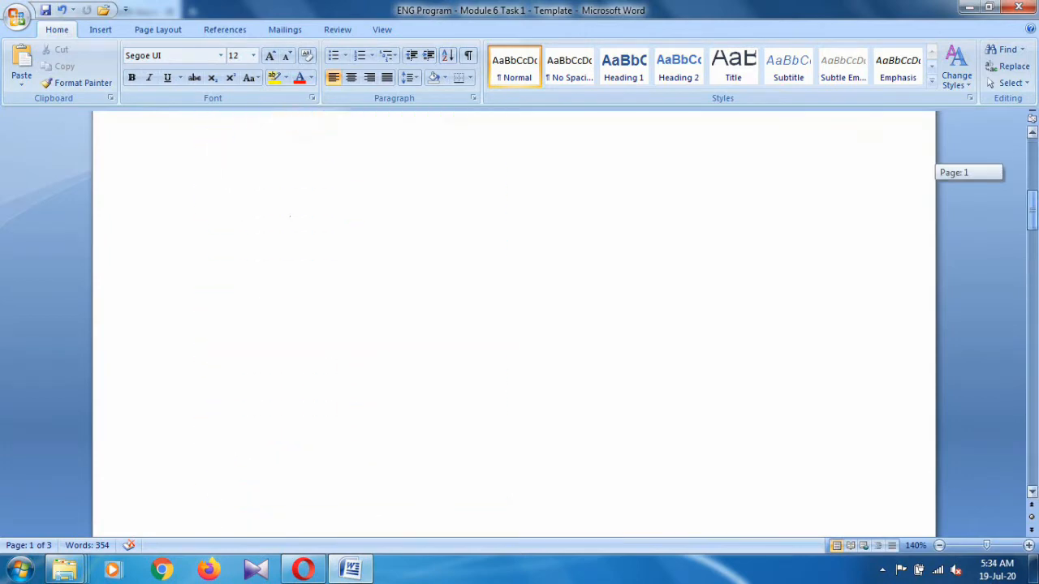
scroll("down", 3)
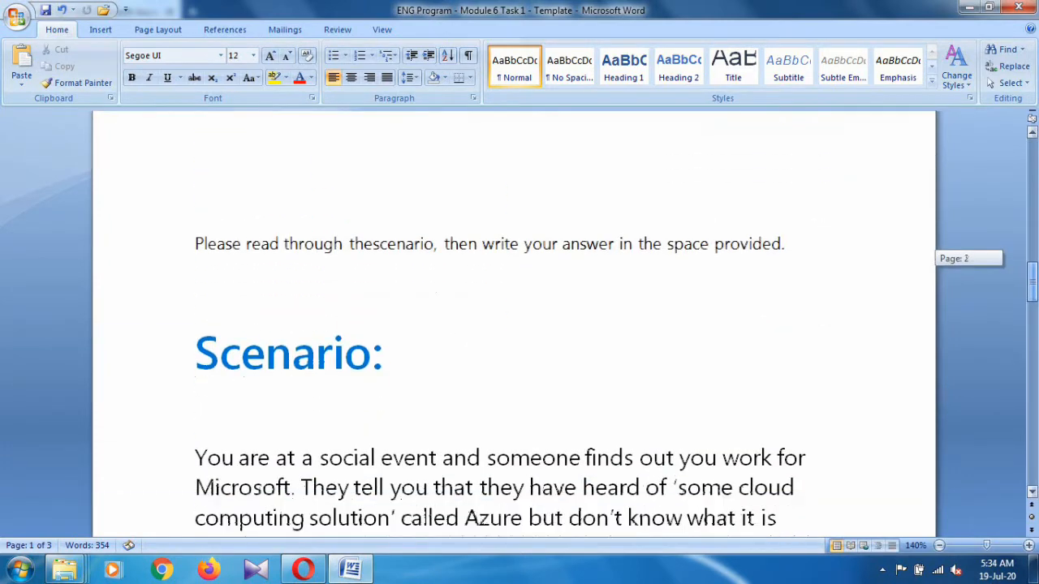
scroll("down", 3)
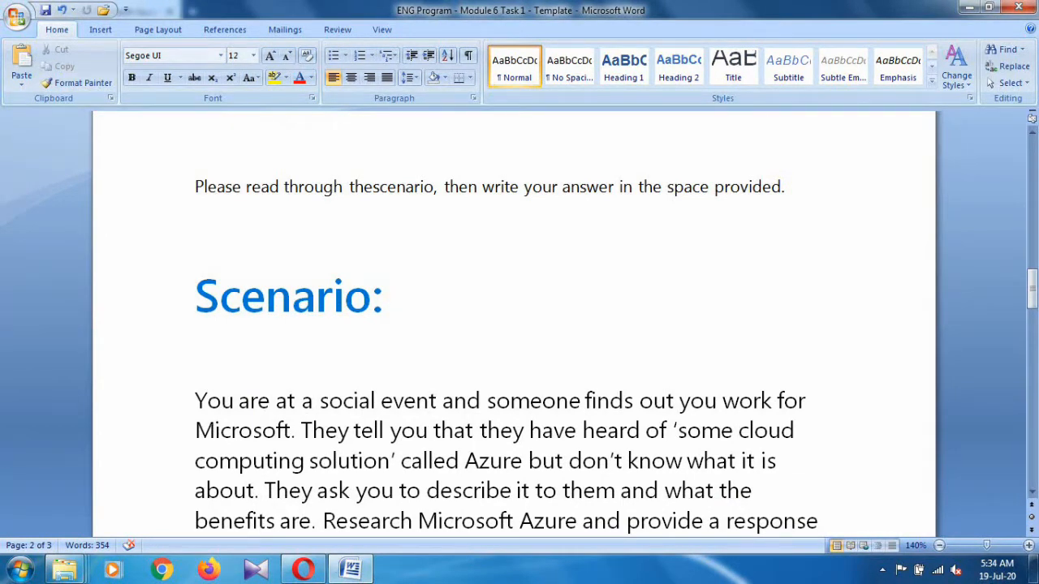
scroll("down", 3)
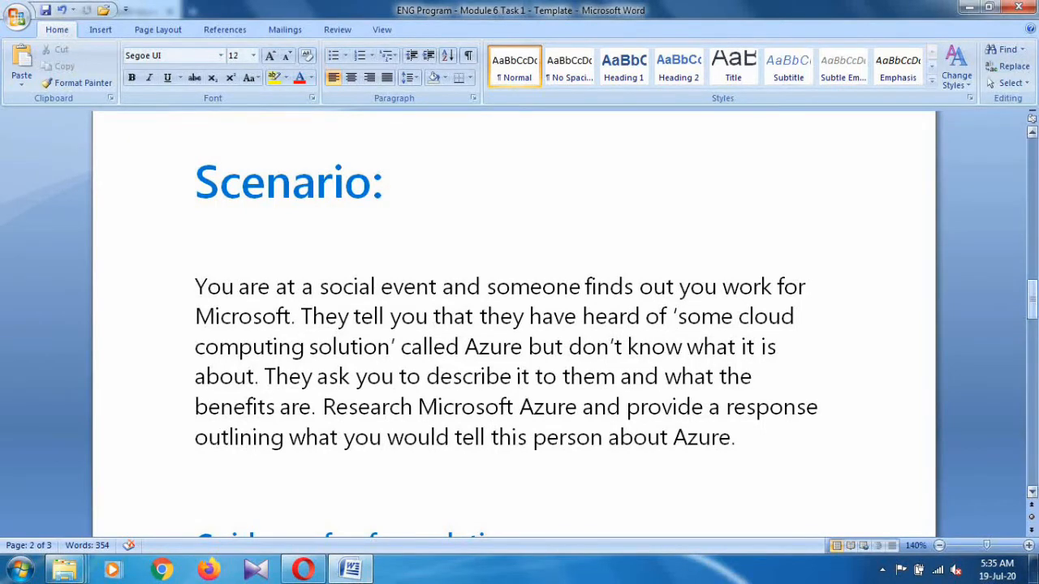
scroll("down", 3)
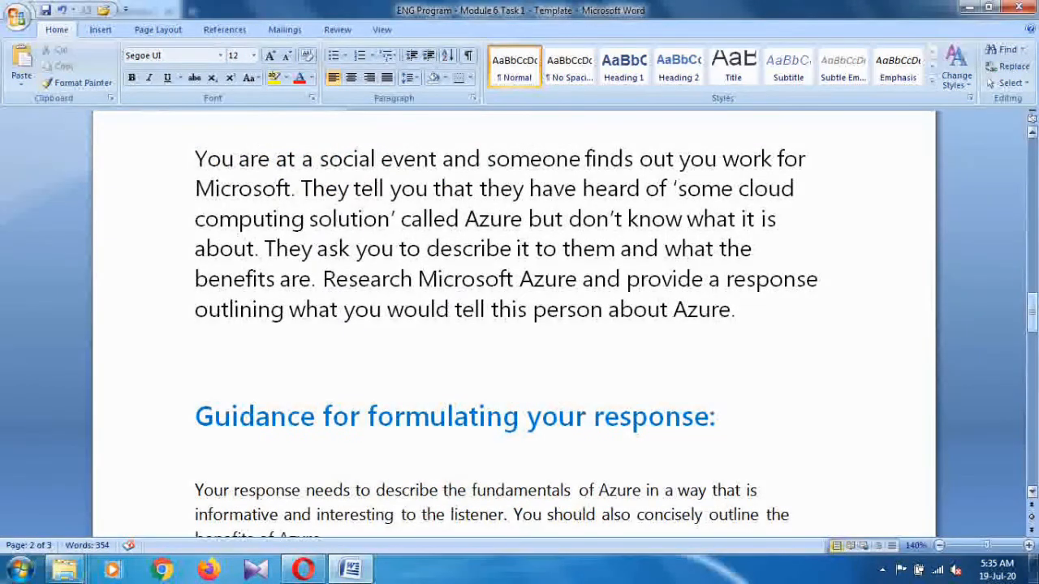
scroll("down", 3)
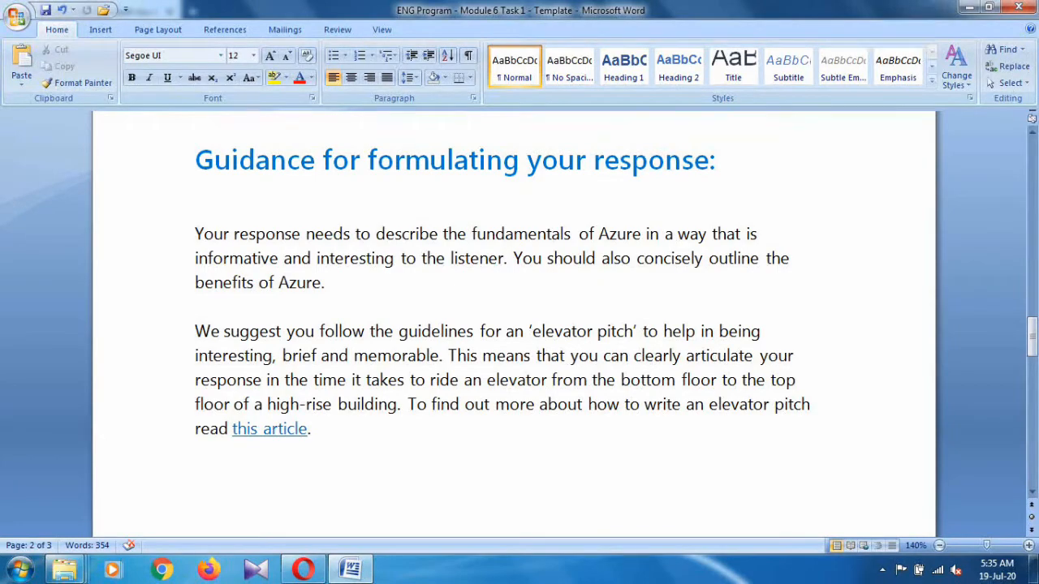
scroll("down", 3)
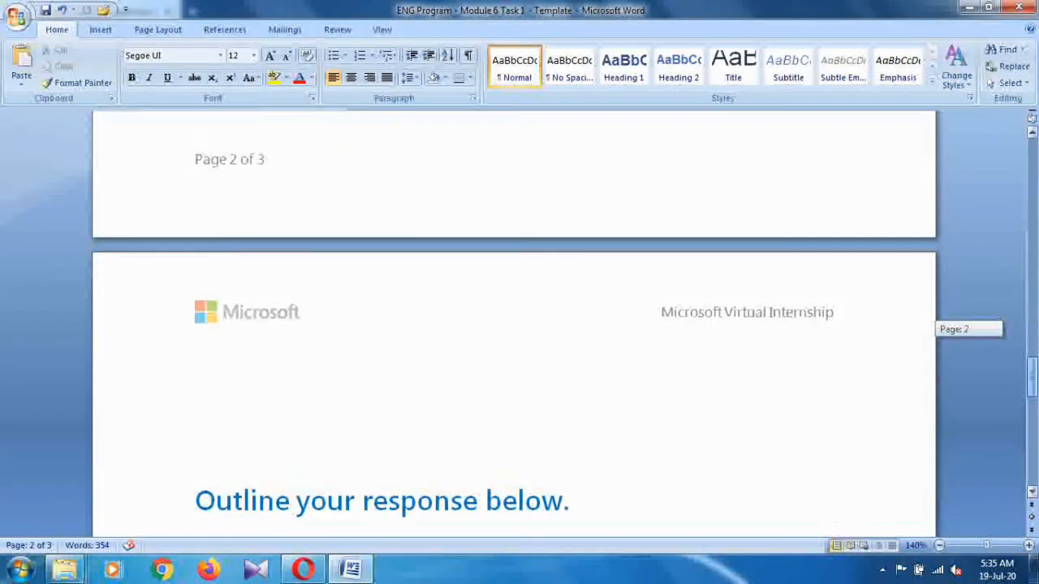
- Write the response on Azure cloud computing, regions, GPUs and pay-per-use pricing, then place the caret at the GPU-sentence typo
scroll("down", 3)
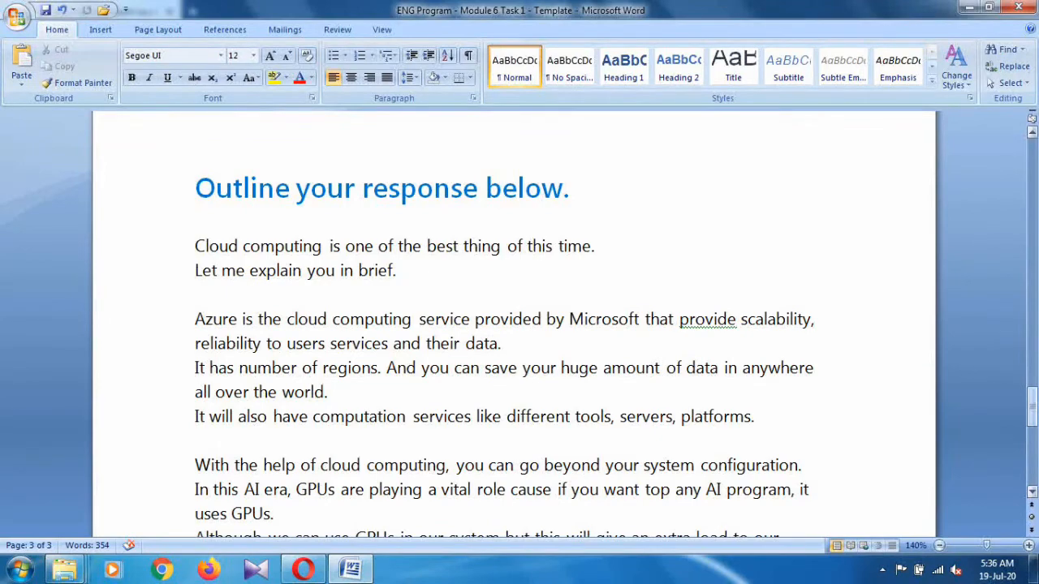
scroll("down", 3)
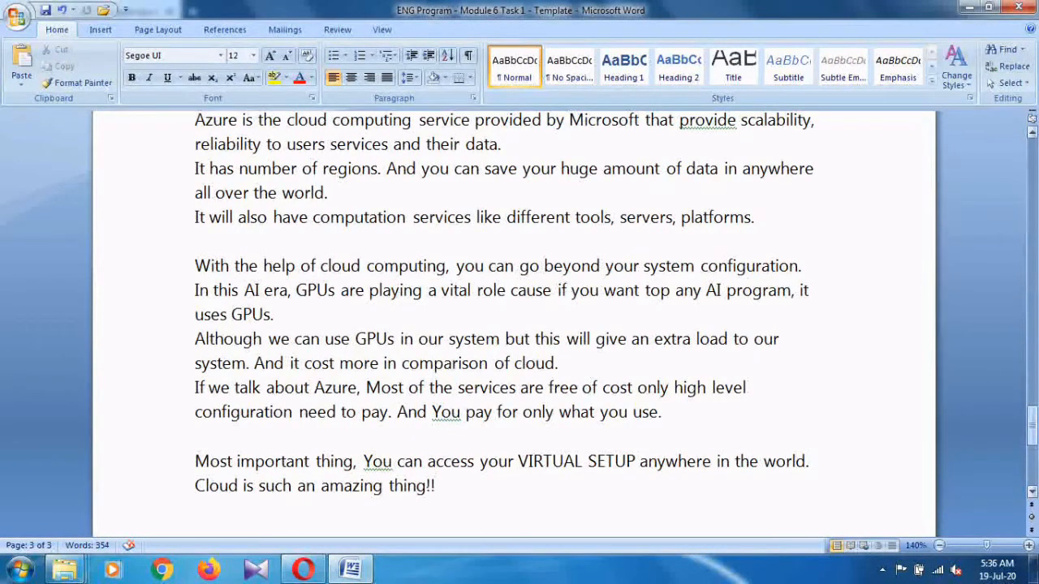
left_click(434, 487)
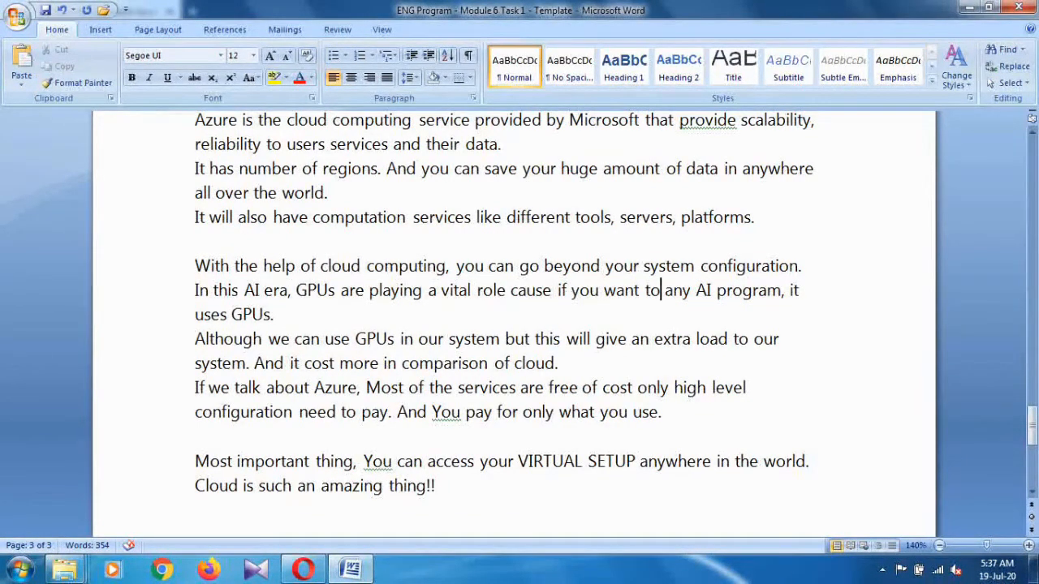
- Correct 'maken' to 'make' so the sentence reads 'if you want to make any AI program'
type("maken")
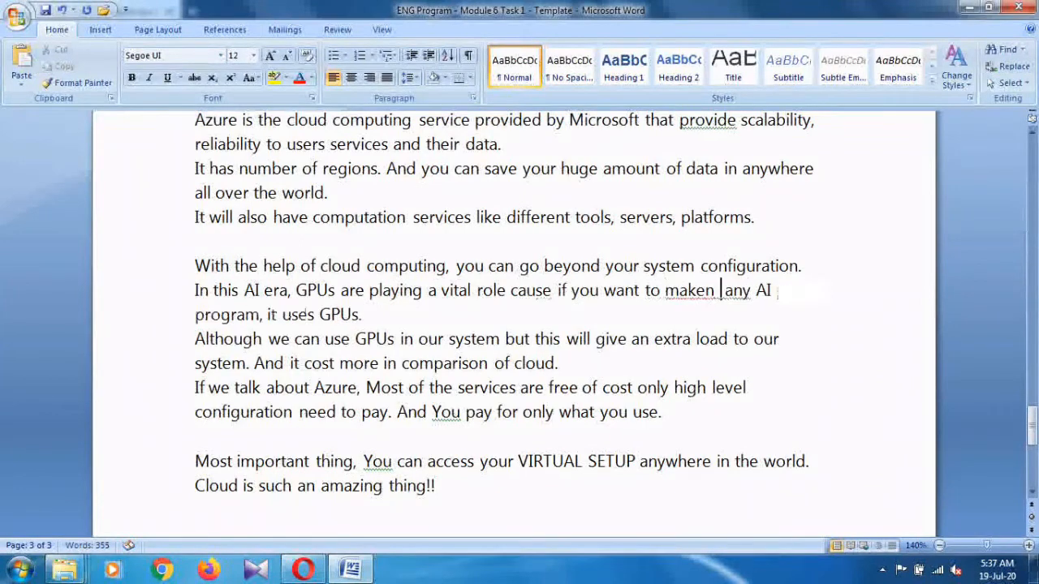
key("Backspace")
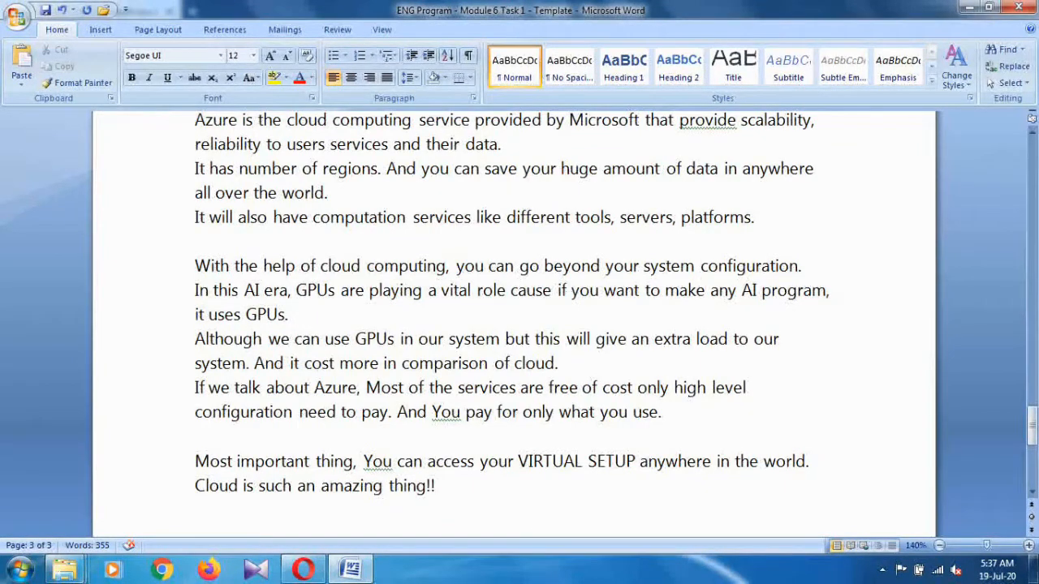
left_click(700, 289)
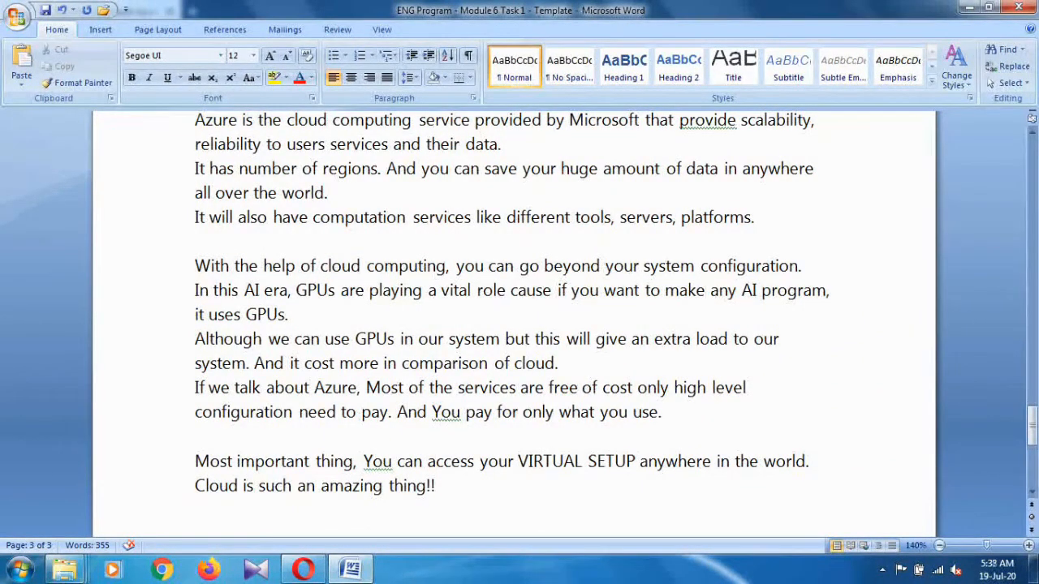
left_click(704, 289)
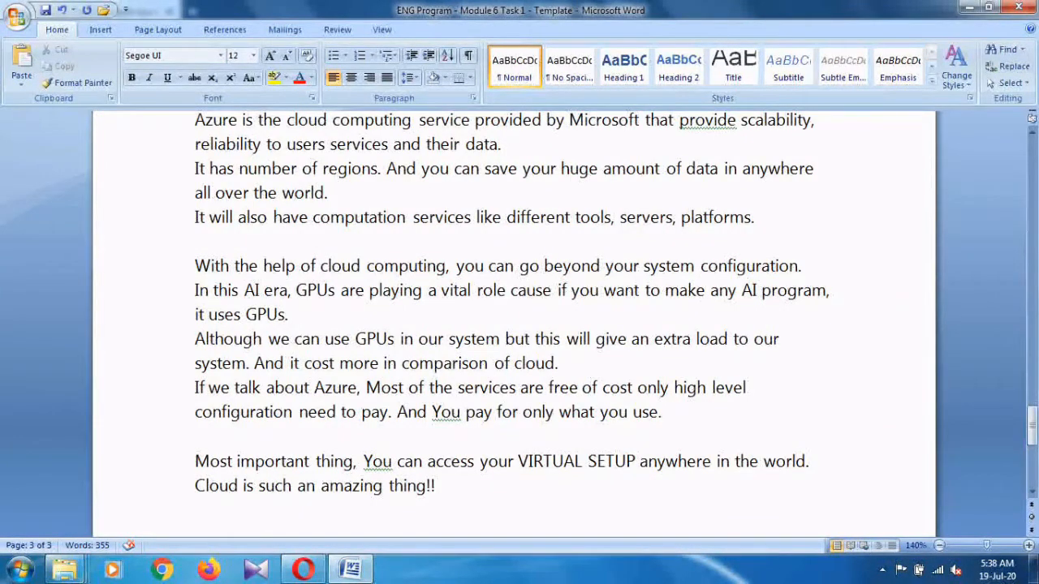
left_click(701, 289)
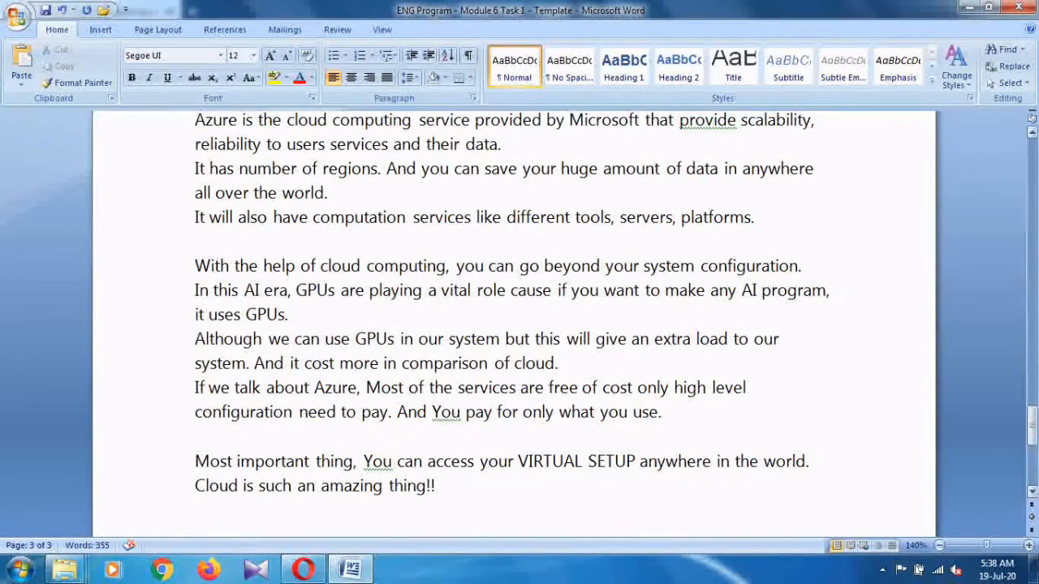
- Finish the Azure response and return to the InsideSherpa Task 1 resources page
scroll("down", 3)
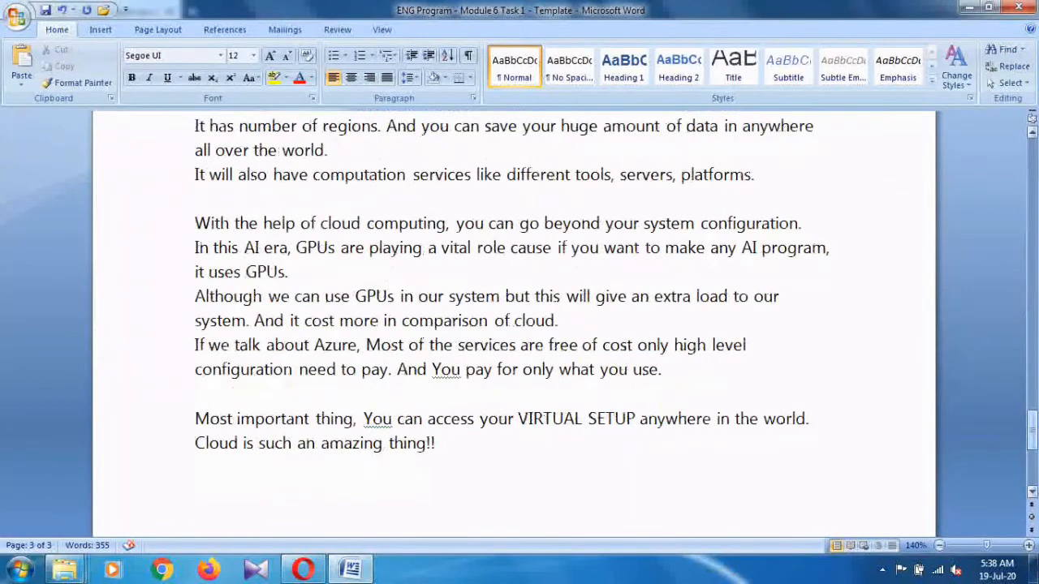
left_click(702, 247)
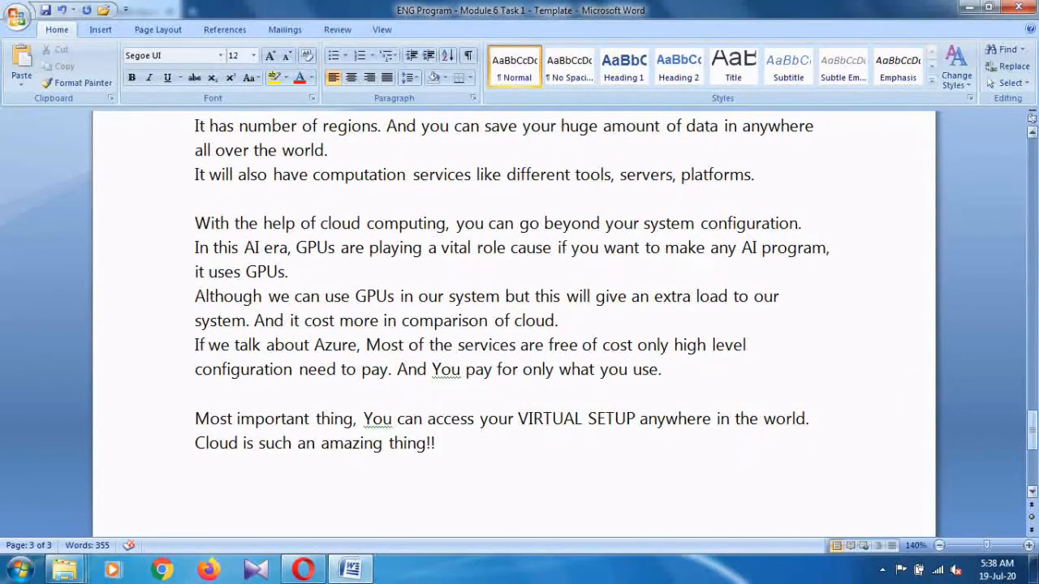
left_click(705, 247)
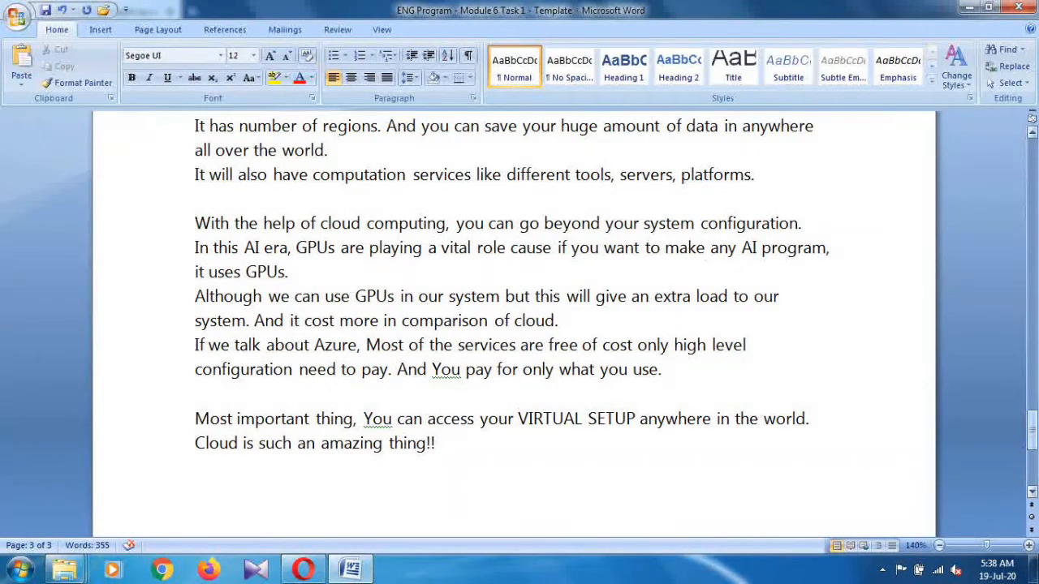
left_click(701, 246)
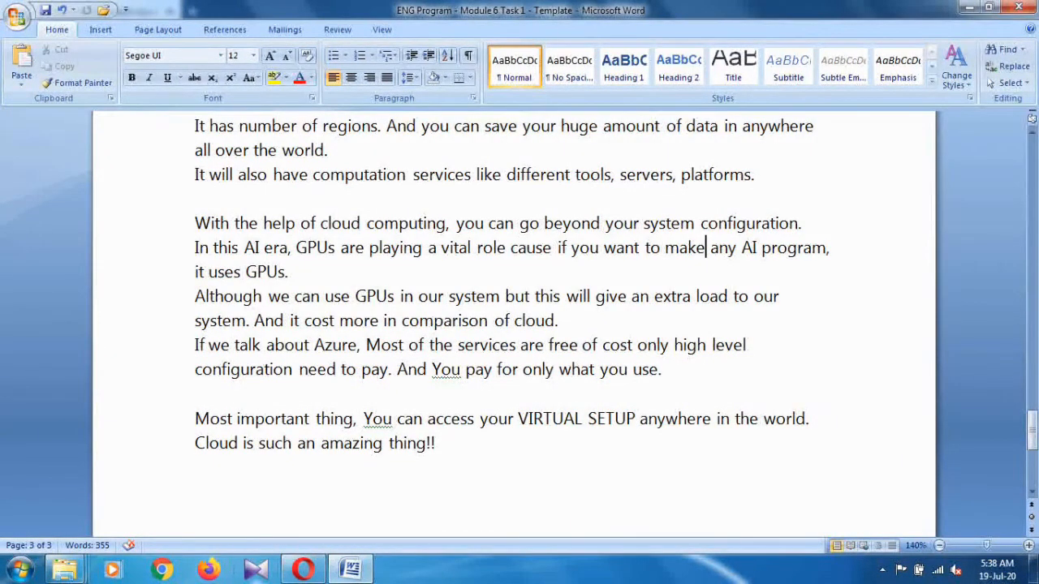
left_click(306, 570)
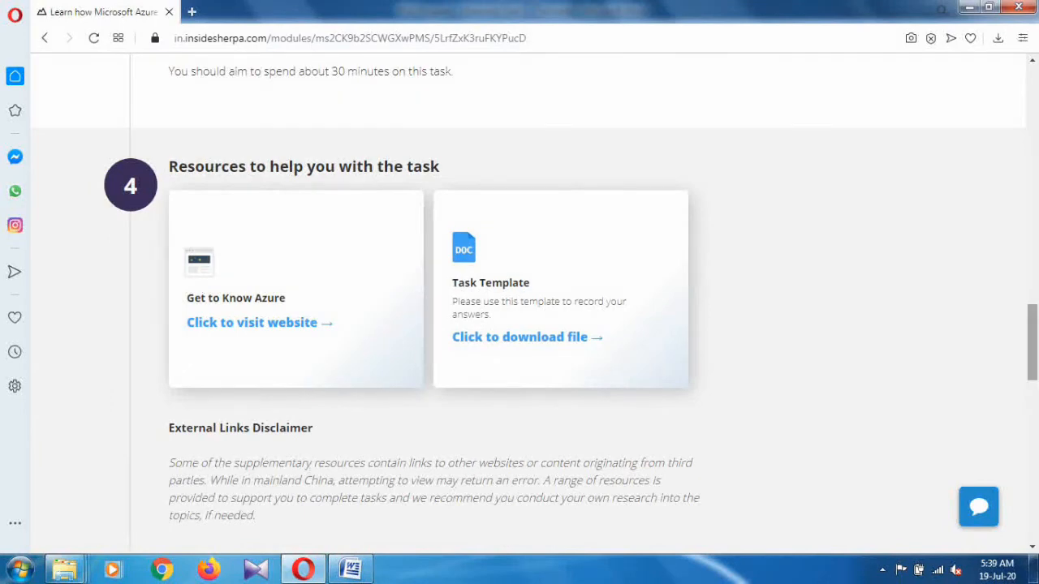
- Go to the module 1 'Submit your work' page and start uploading the completed Word template
scroll("down", 3)
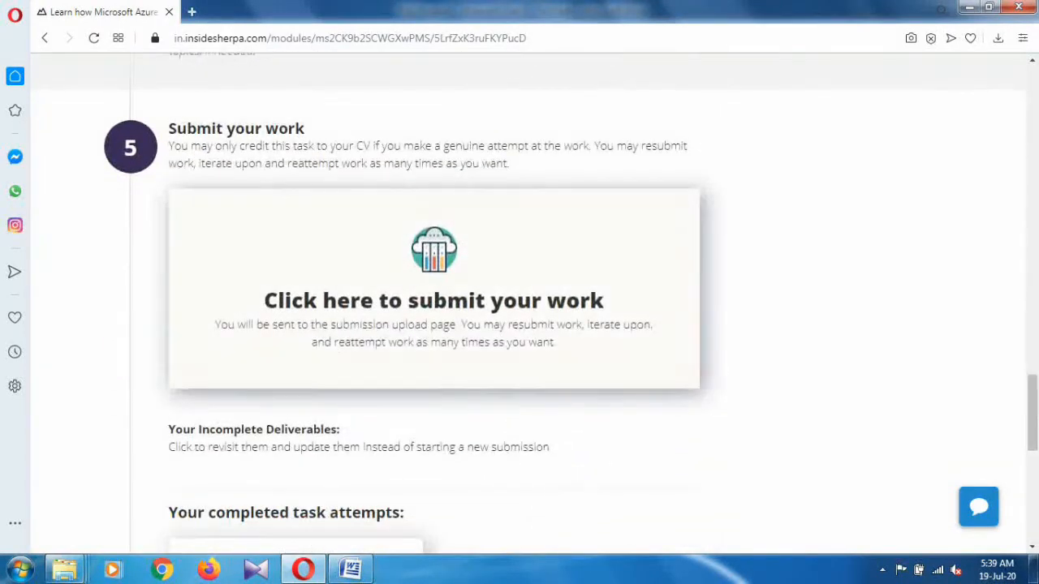
mouse_move(434, 300)
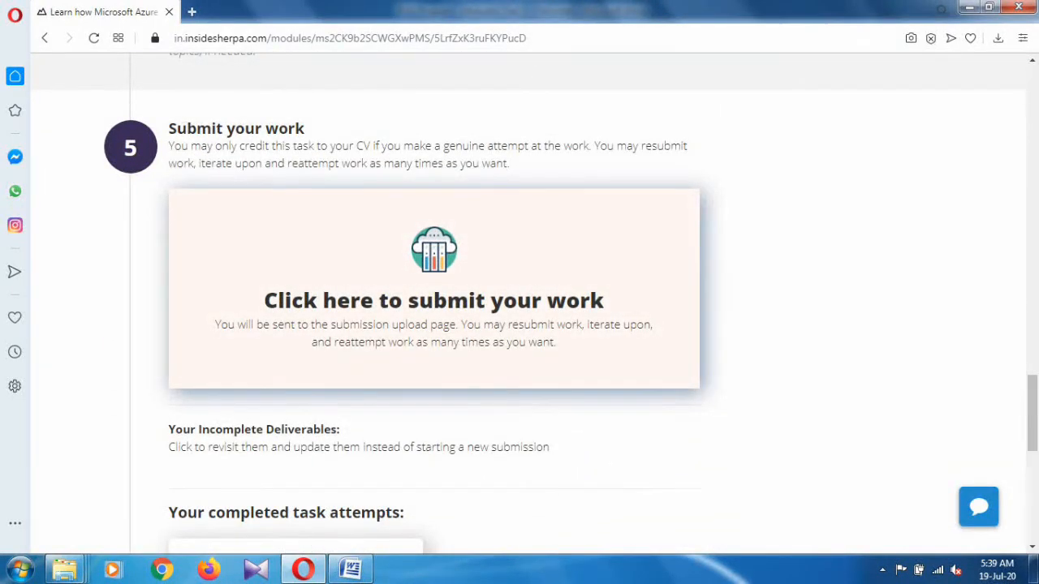
left_click(434, 300)
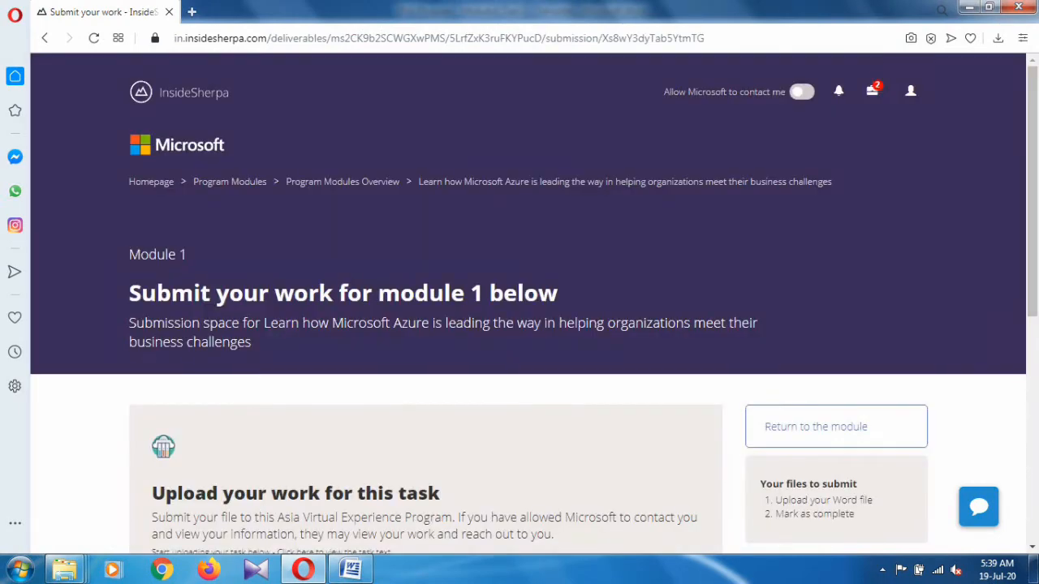
scroll("down", 3)
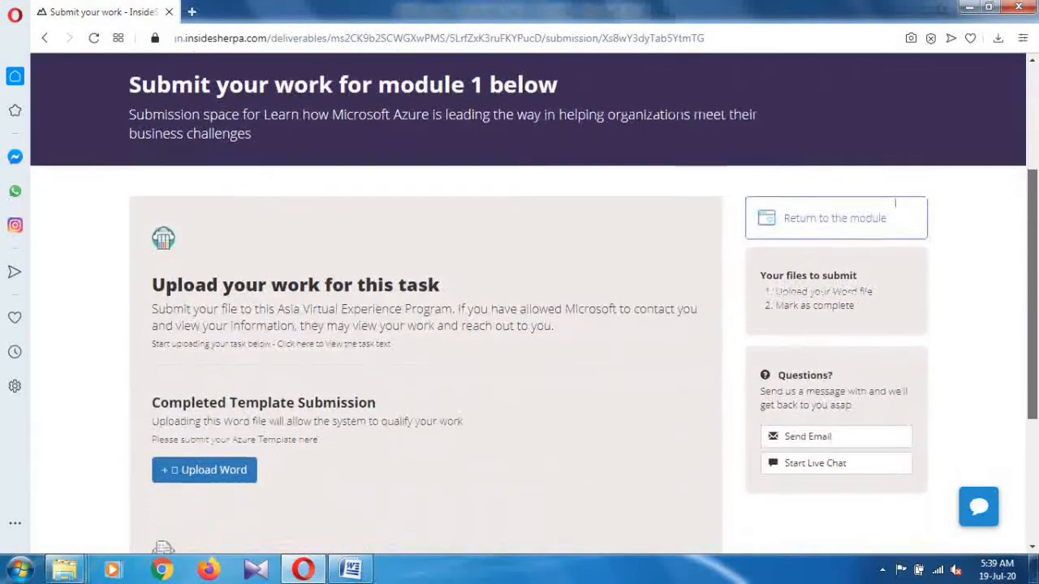
scroll("down", 3)
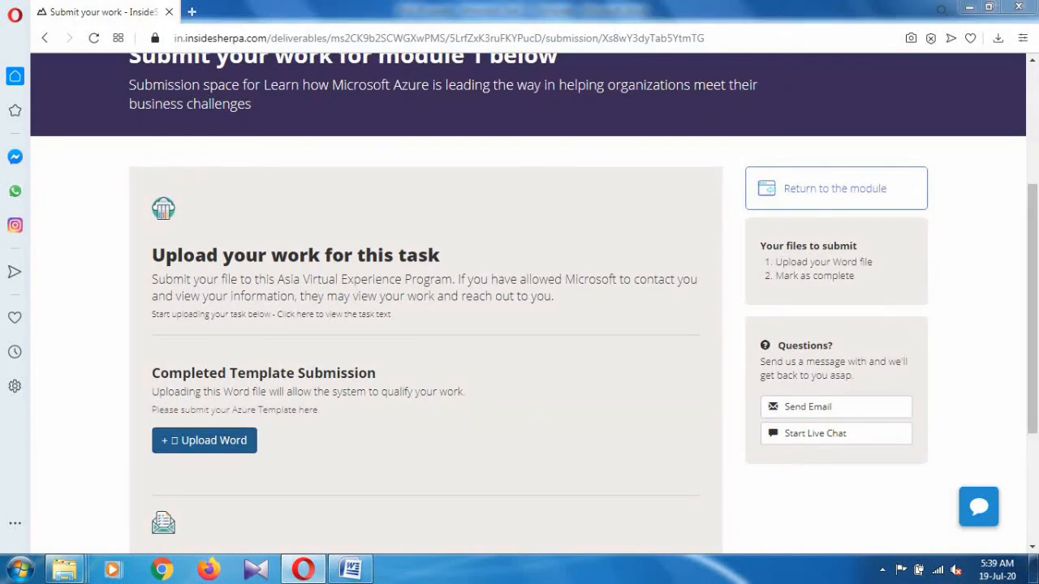
left_click(204, 440)
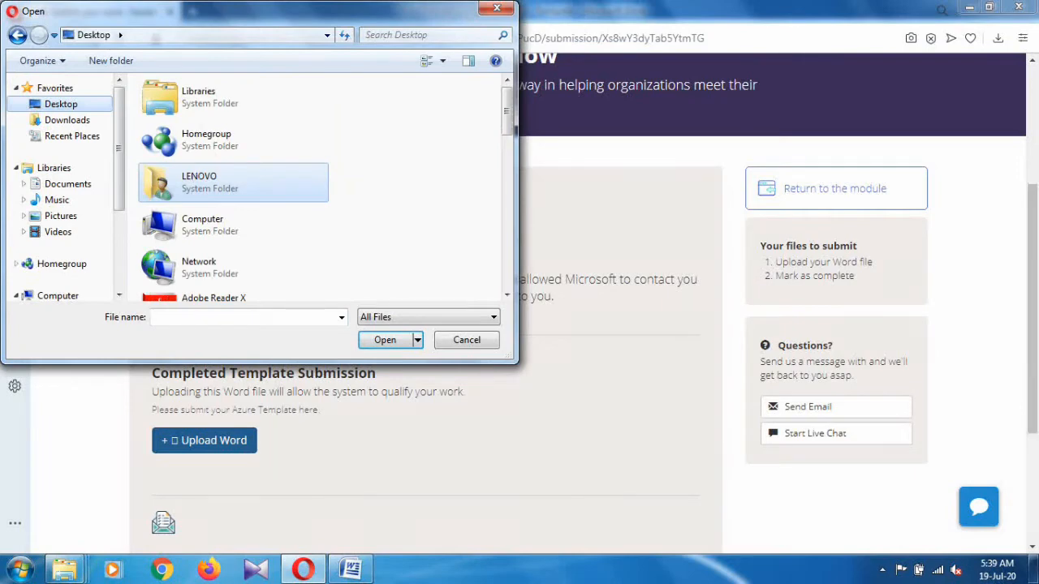
- Upload the completed Azure task template document to the submission page
scroll("down", 3)
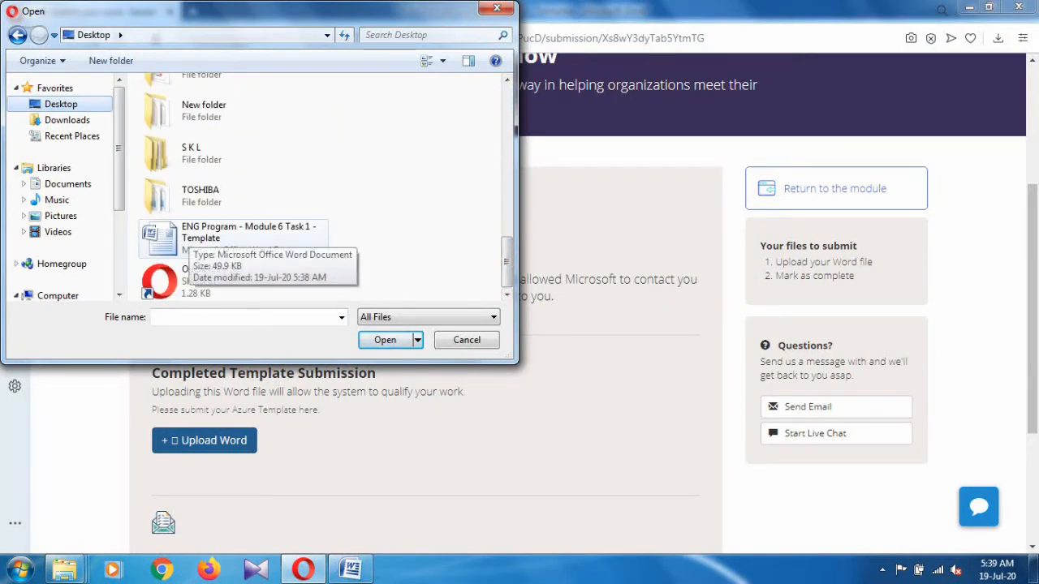
left_click(235, 232)
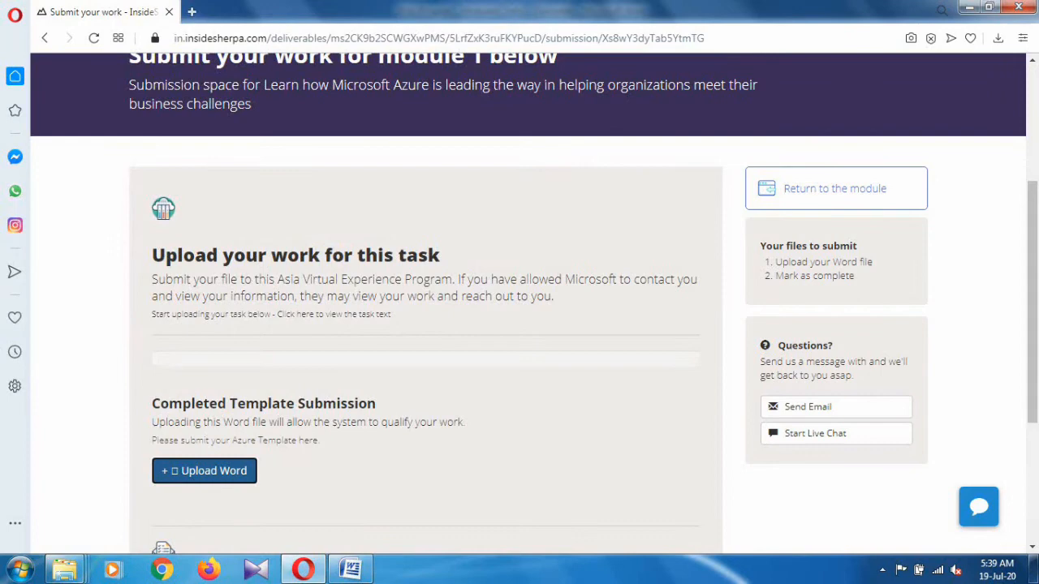
scroll("down", 3)
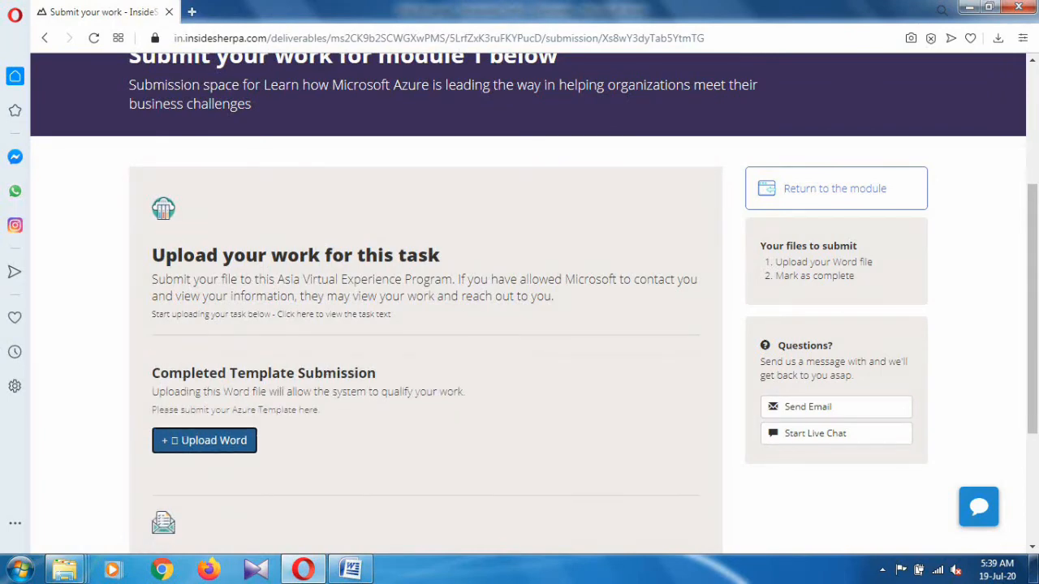
left_click(205, 442)
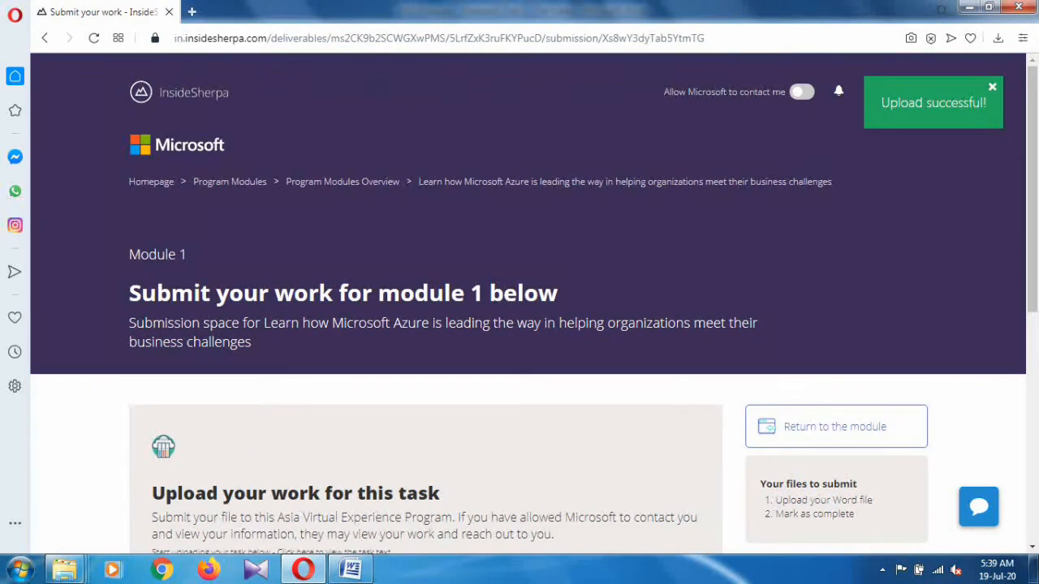
- Mark the submitted module 1 work as complete
scroll("down", 3)
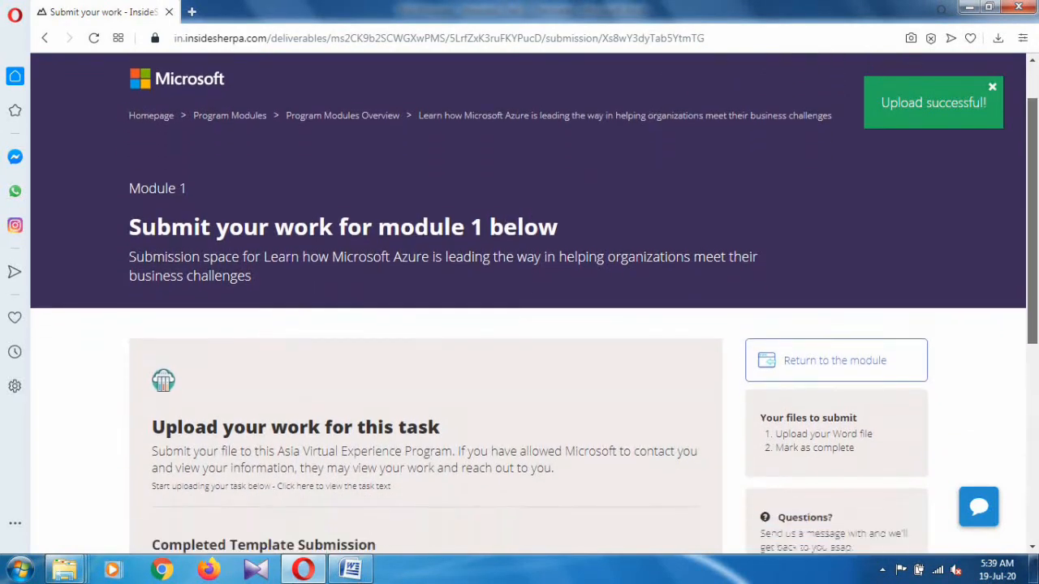
scroll("down", 3)
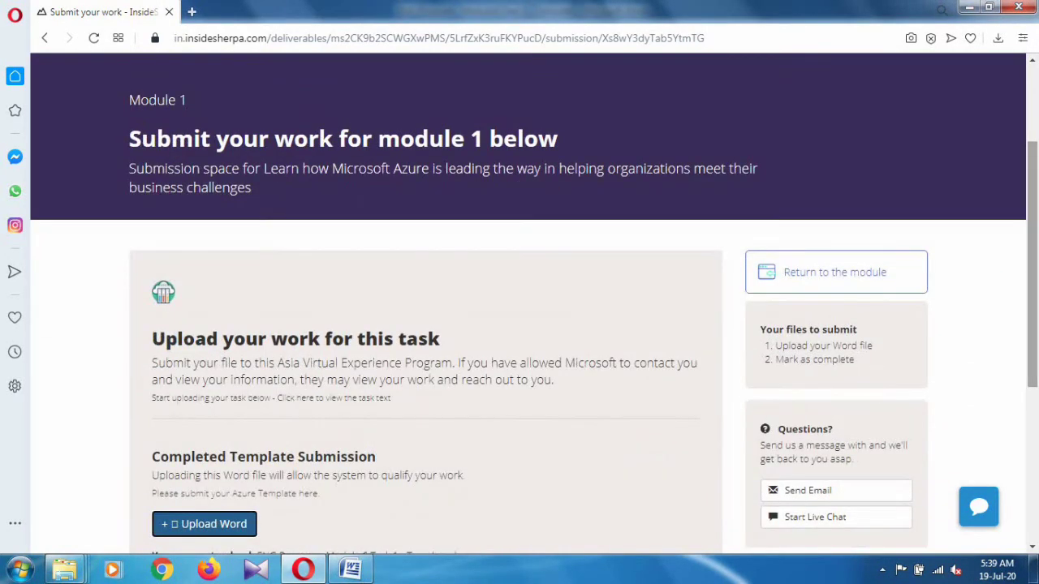
scroll("down", 3)
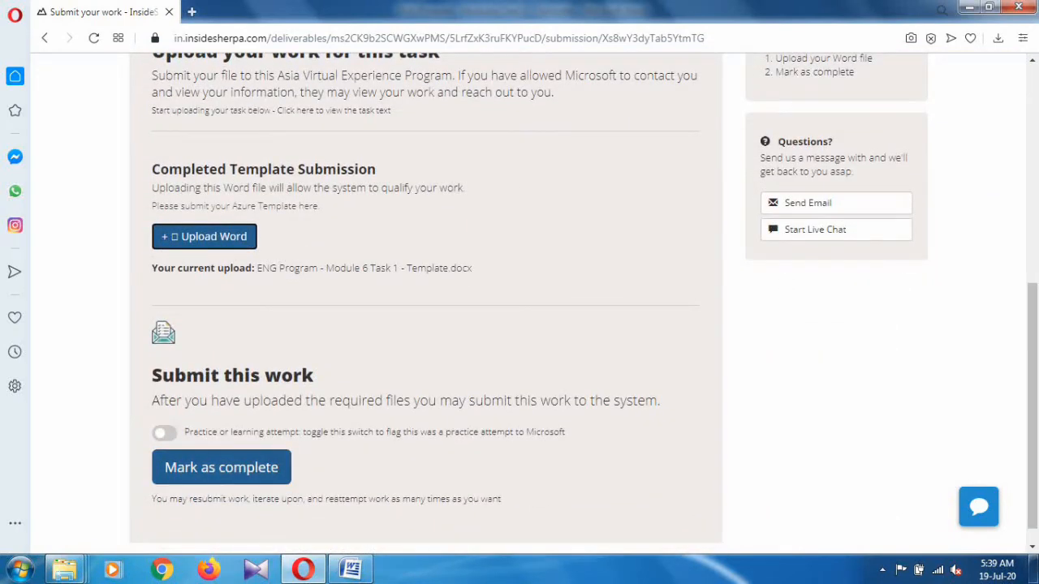
left_click(220, 468)
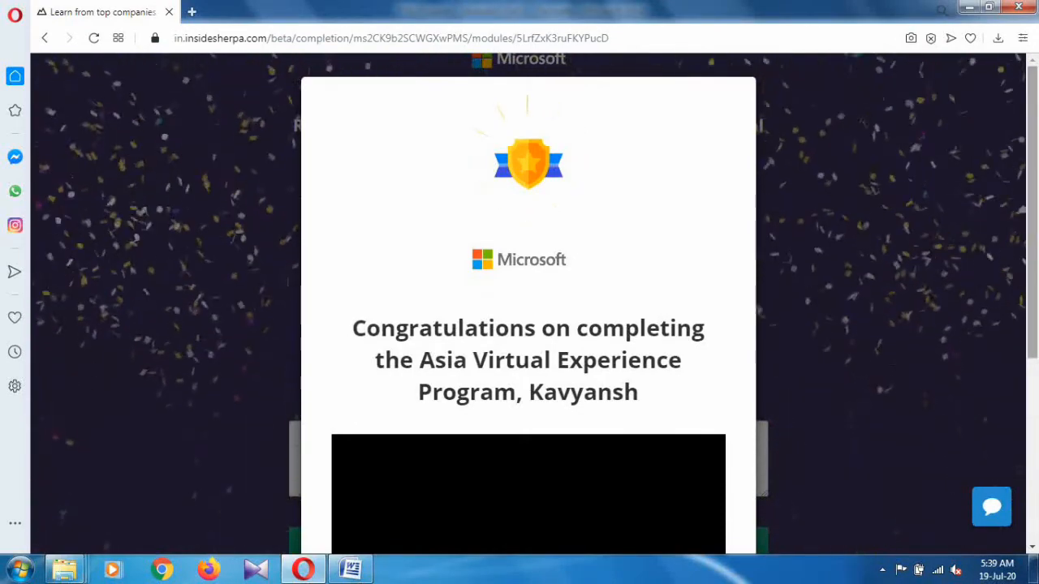
- Reach the rating section of the congratulations page and give the module five stars
scroll("down", 3)
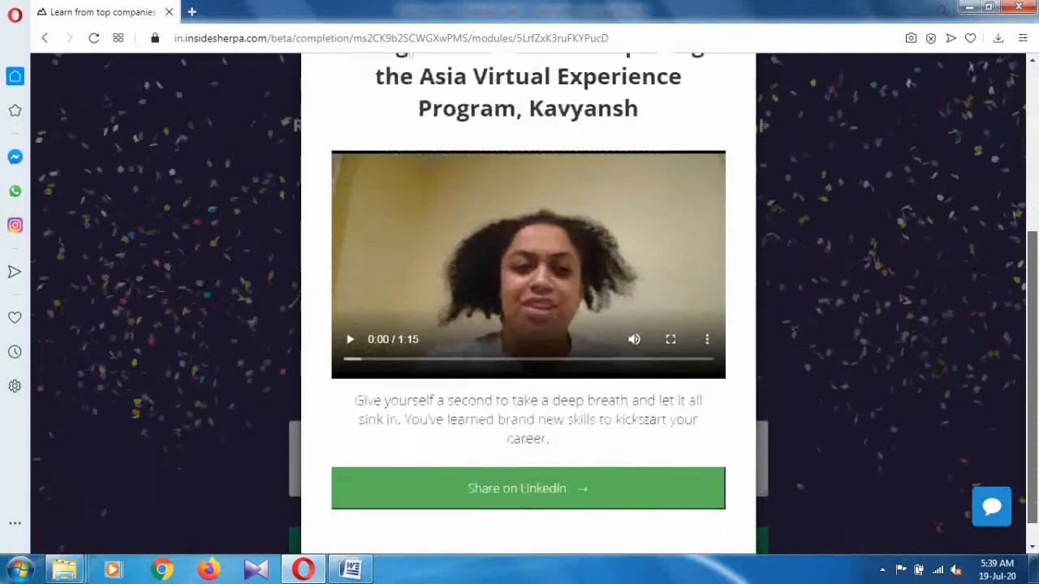
scroll("down", 3)
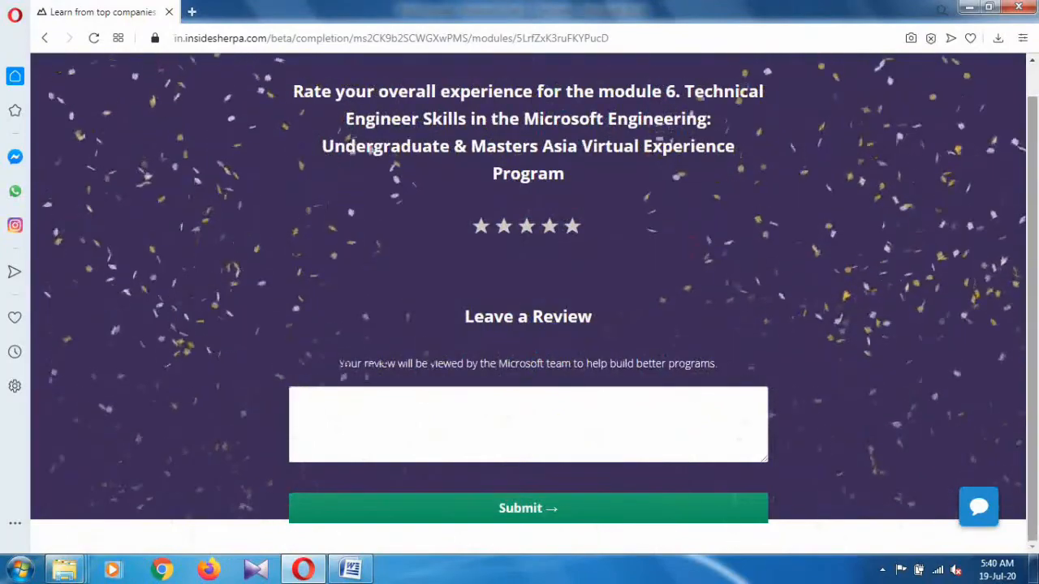
left_click(576, 227)
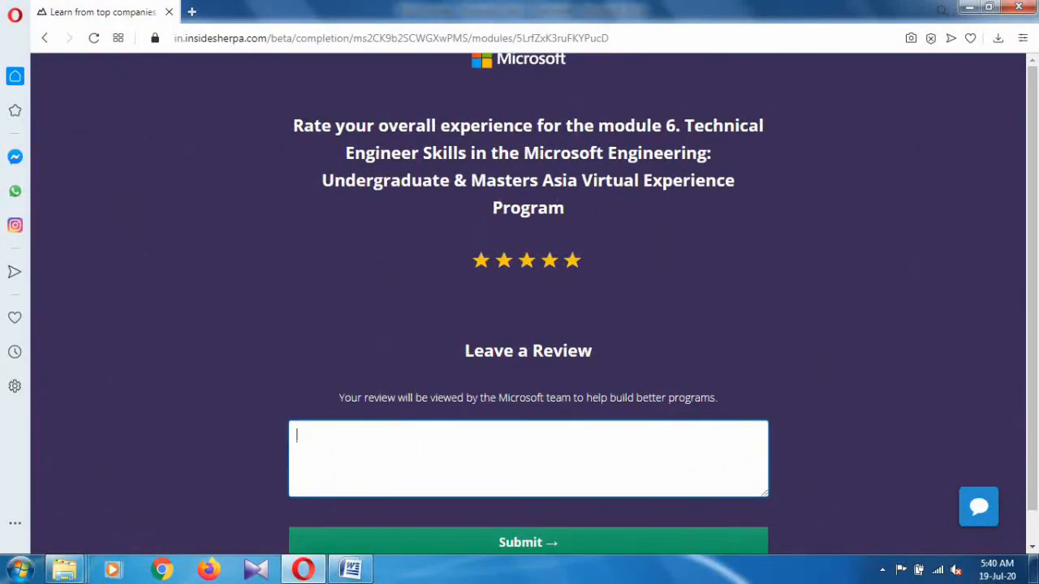
- Submit the review 'It is an amazing internship, we learned a lot.' with the five-star rating
type("It is an")
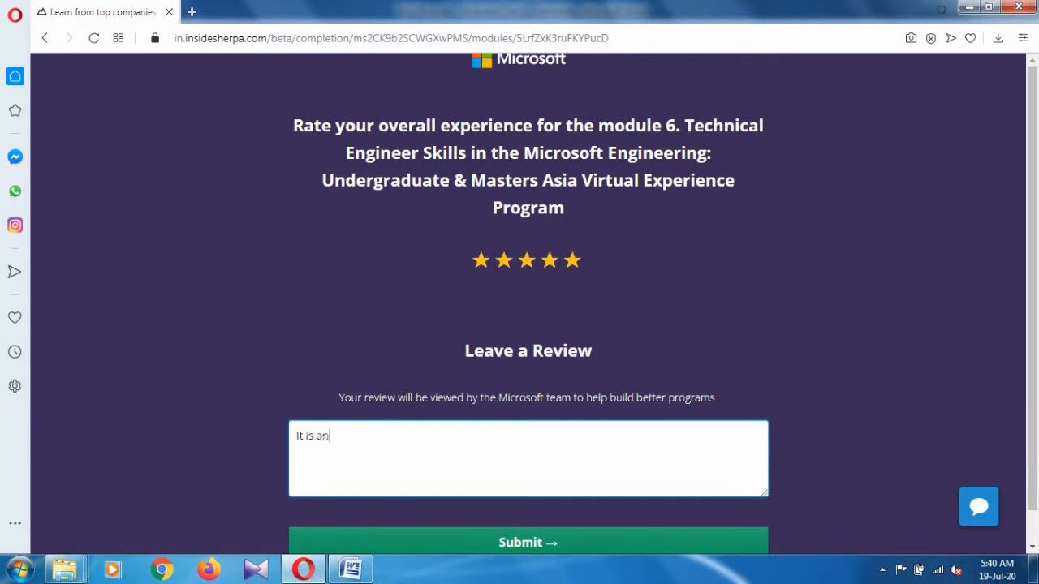
type("amazin")
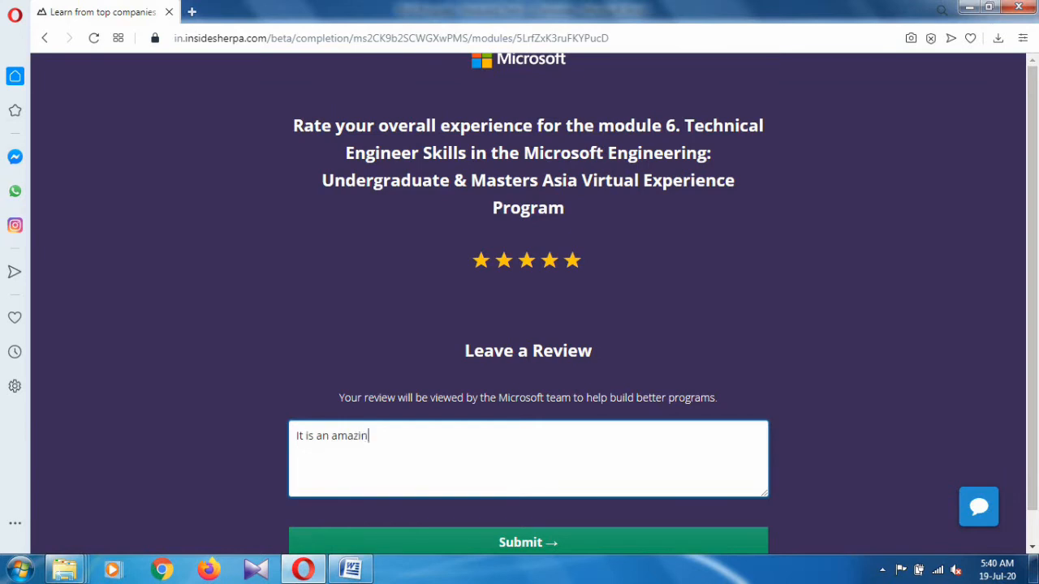
type("g io")
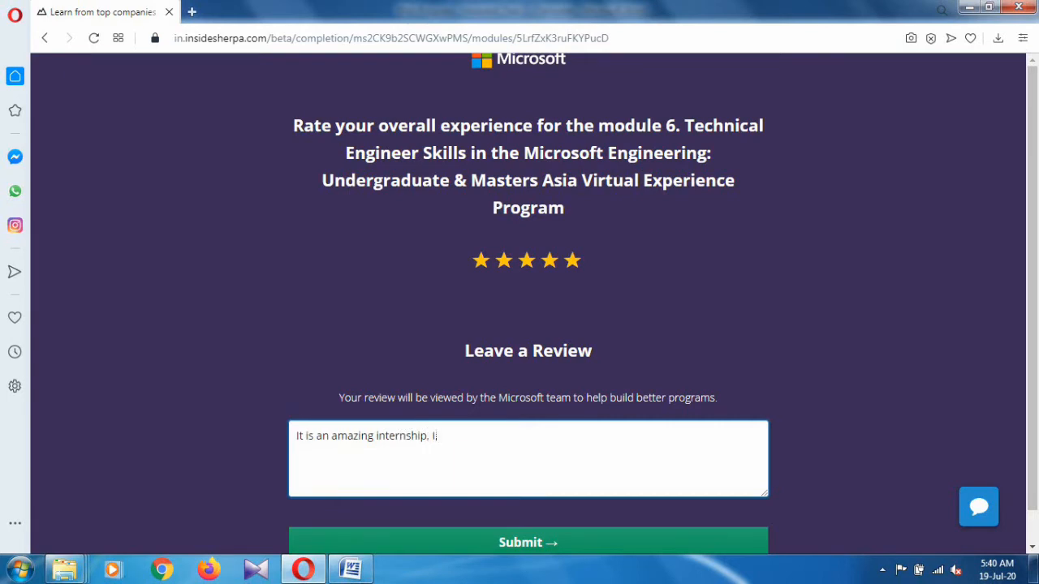
type("we lea")
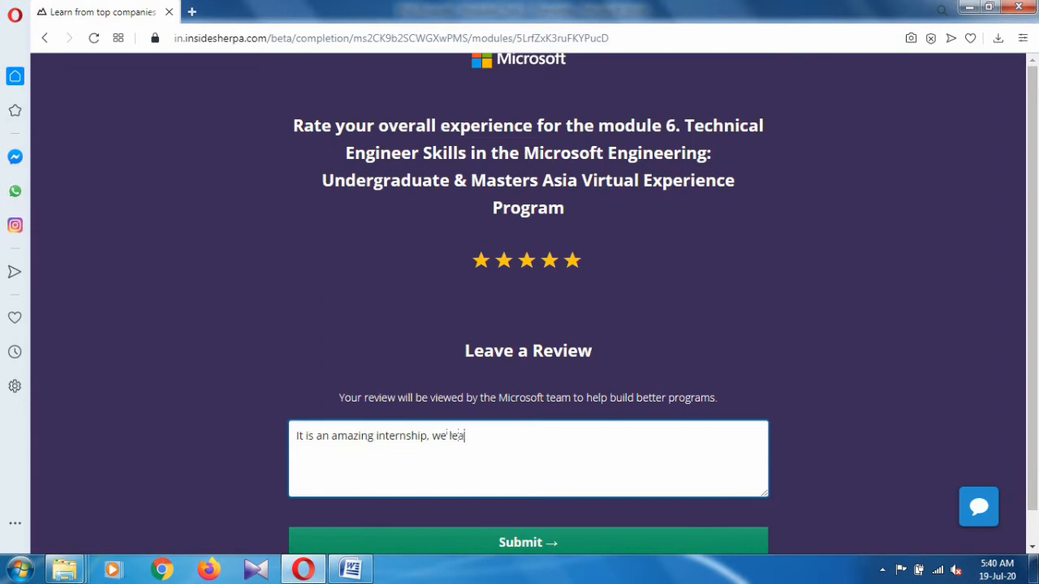
type("rn")
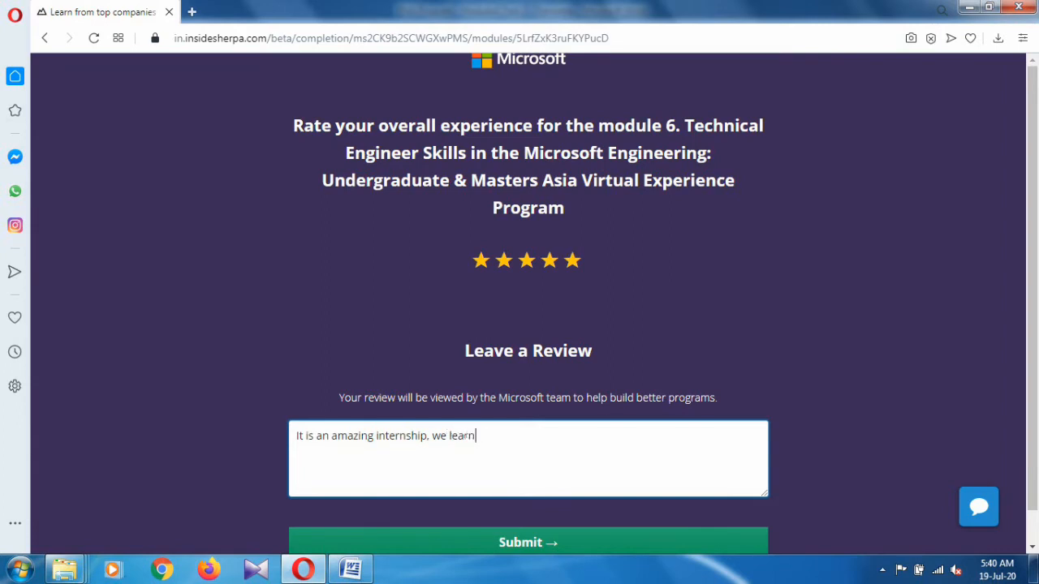
type("ed")
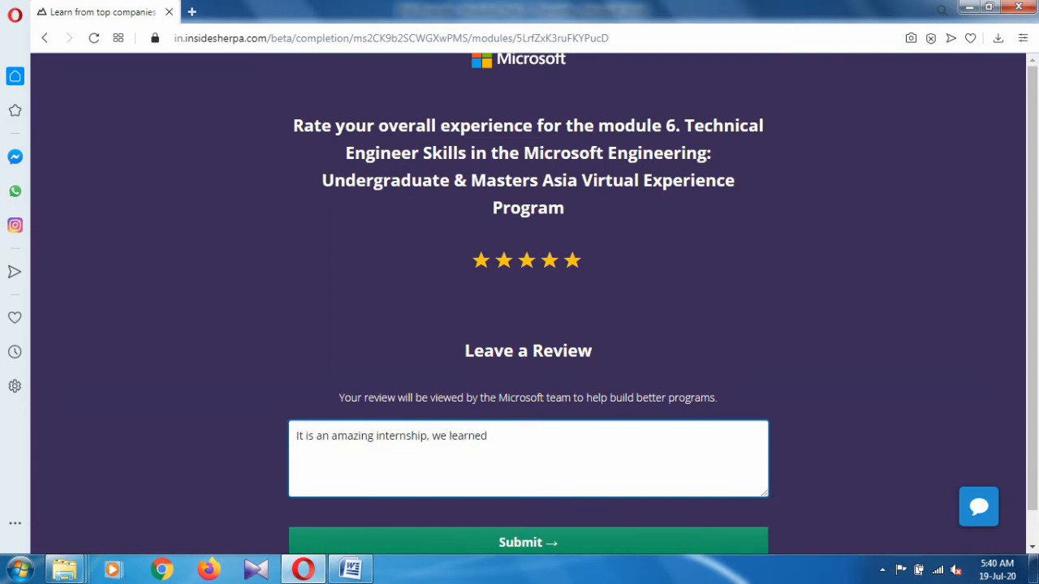
type("a lot.")
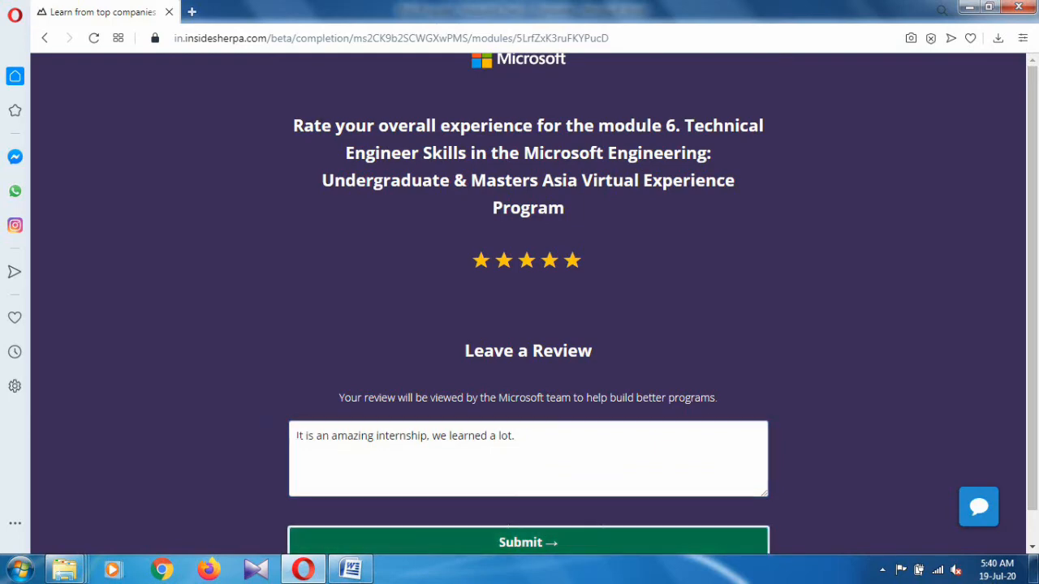
left_click(528, 543)
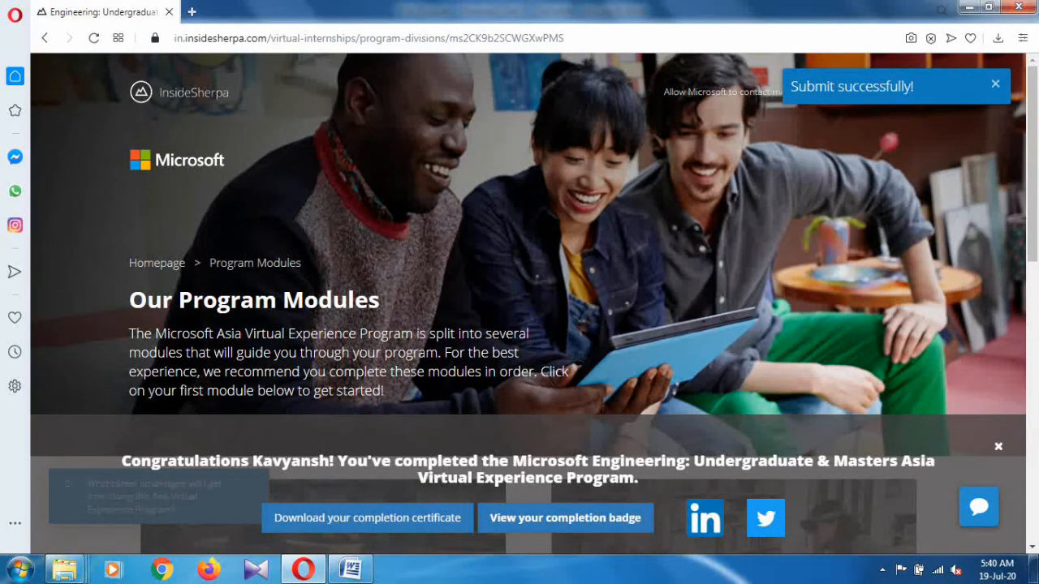
- Dismiss the 'Submit successfully!' notice and open the program completion certificate
left_click(995, 85)
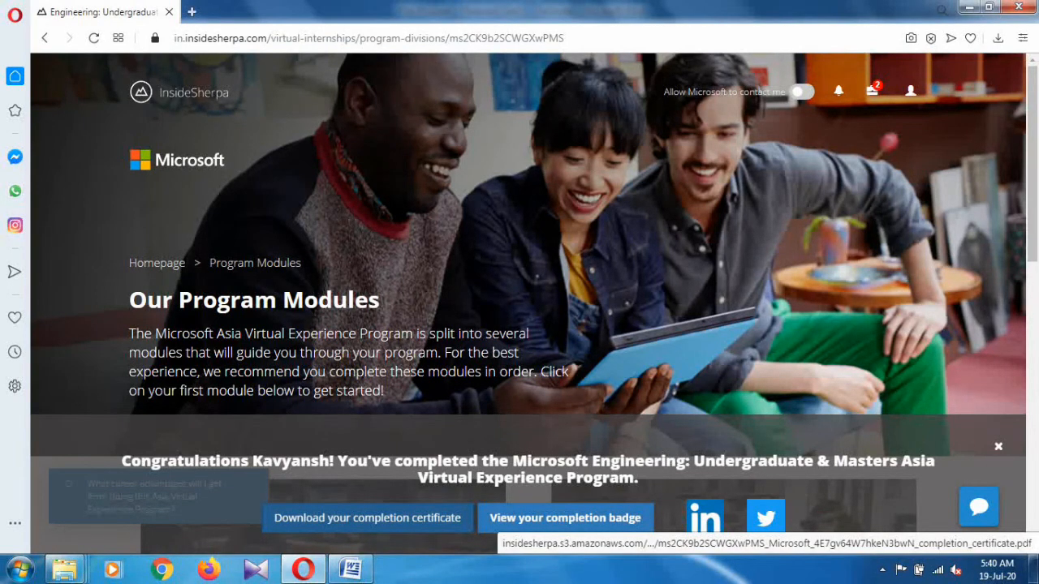
left_click(367, 518)
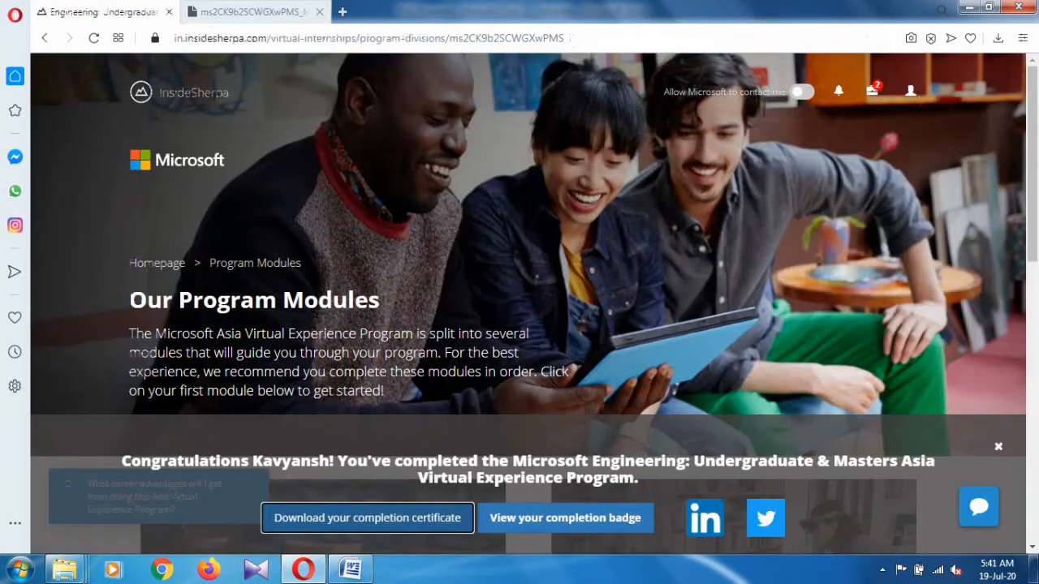
mouse_move(567, 518)
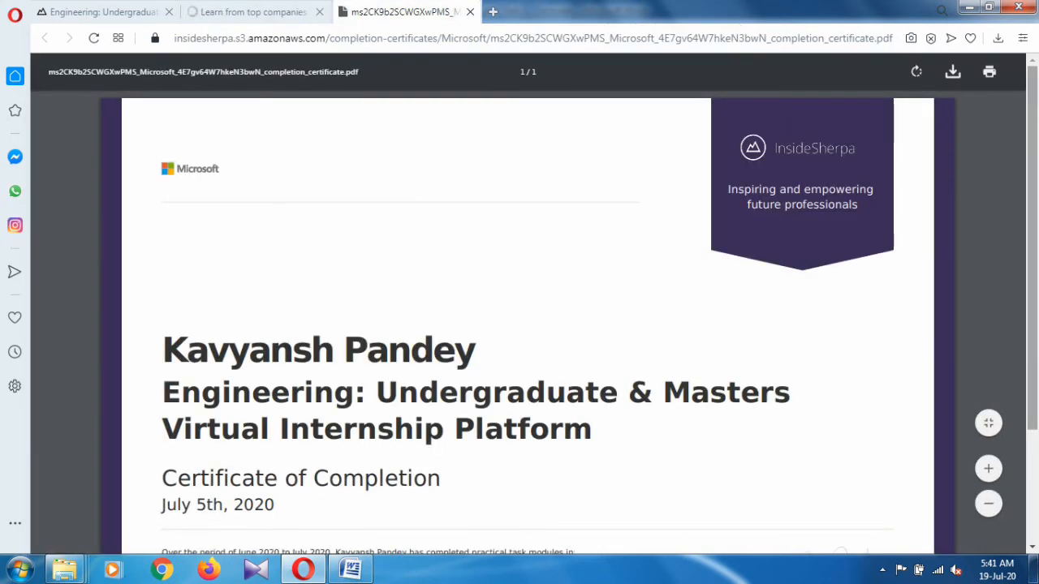
scroll("down", 3)
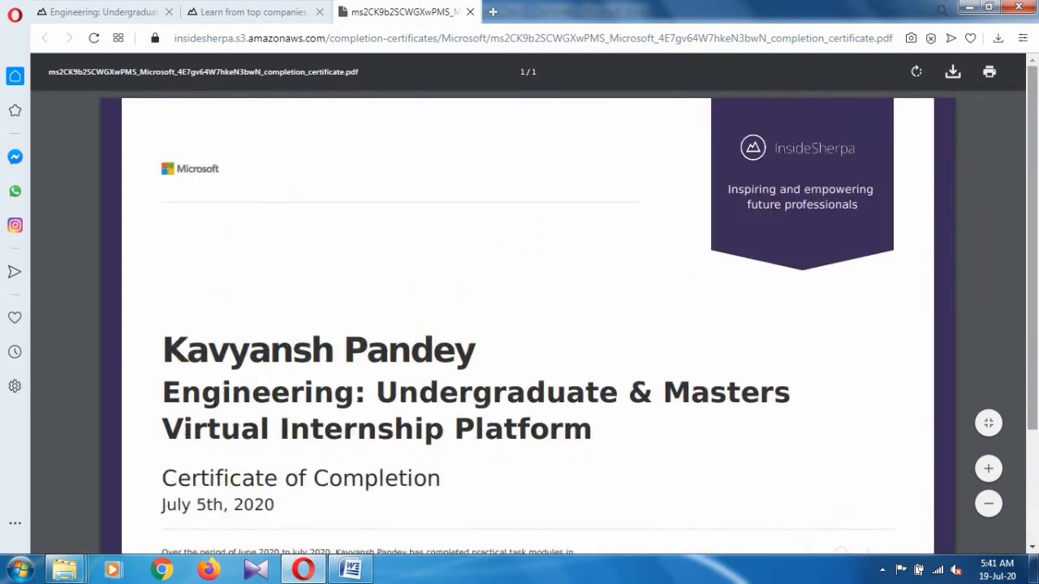
scroll("down", 3)
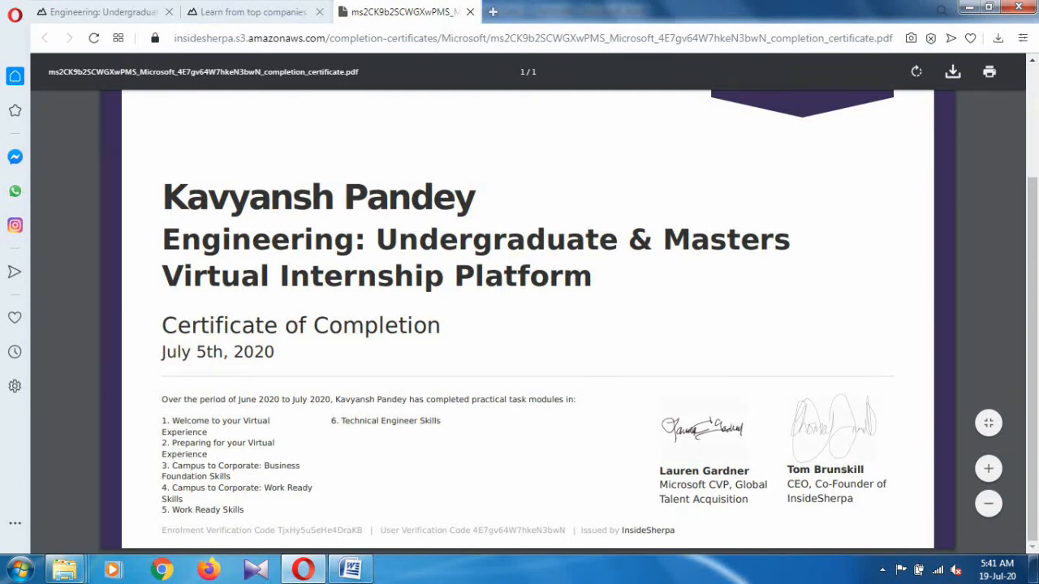
mouse_move(257, 12)
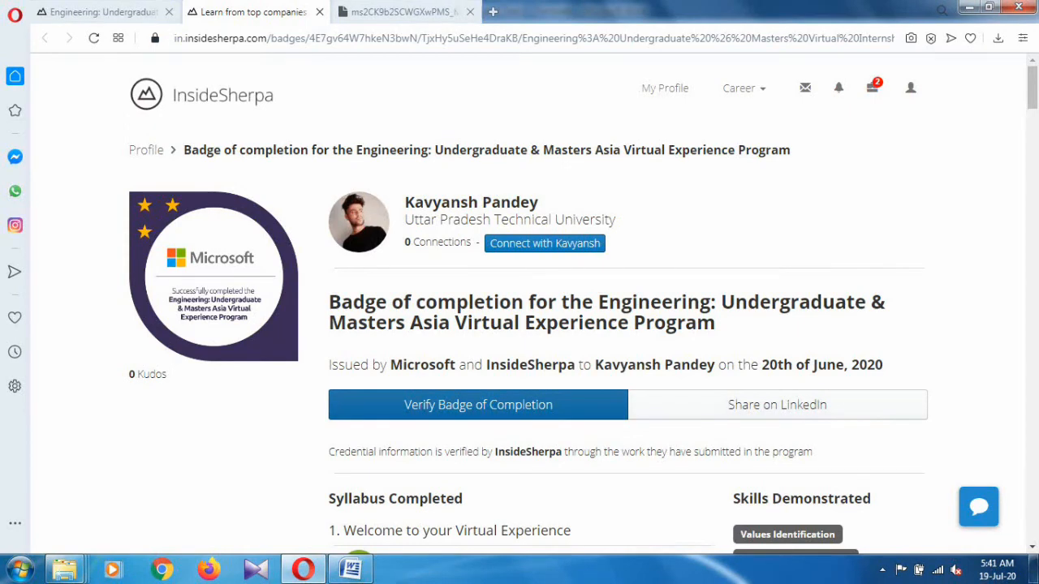
- Run 'Verify Badge of Completion' to confirm the badge was issued by Microsoft
left_click(477, 406)
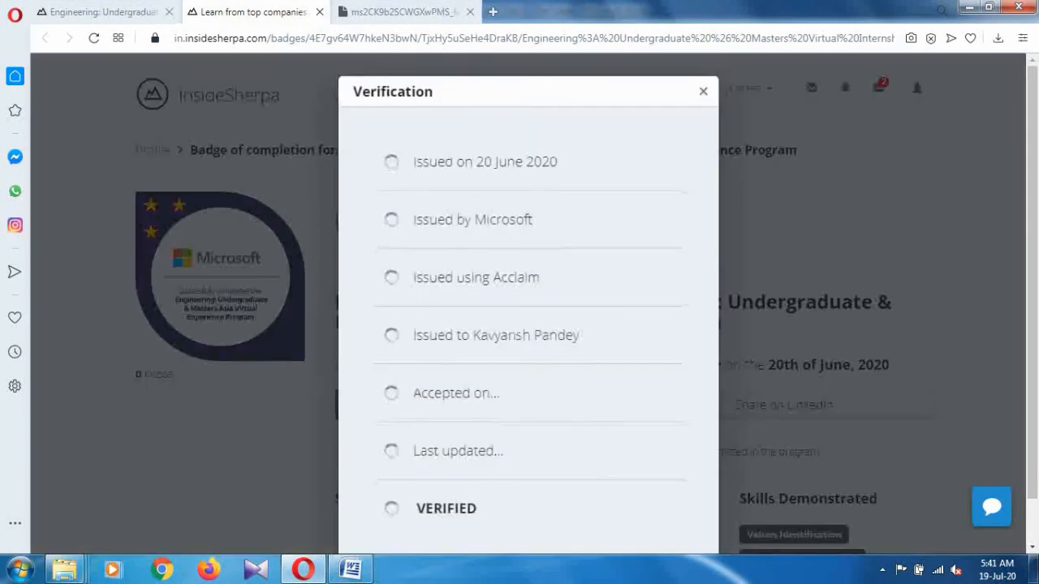